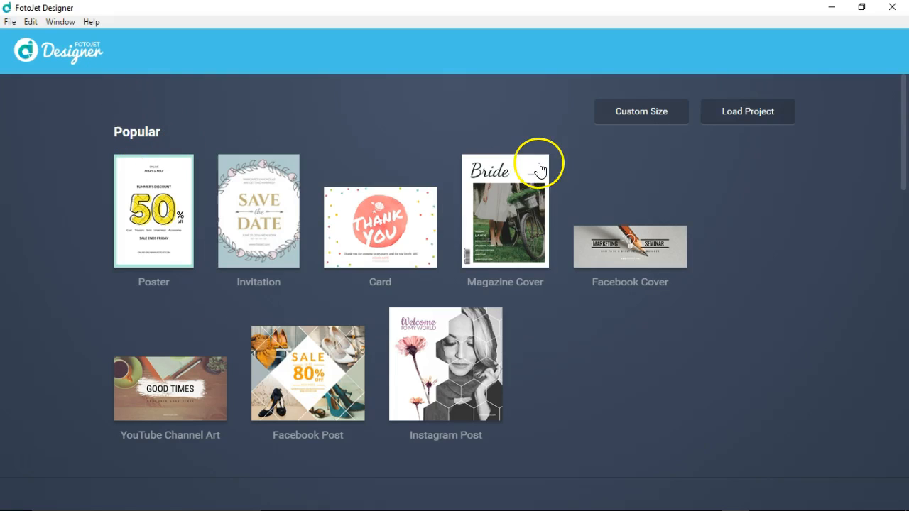
Start a new YouTube Channel Art design with a blank 2560×1440 canvas
scroll("down", 3)
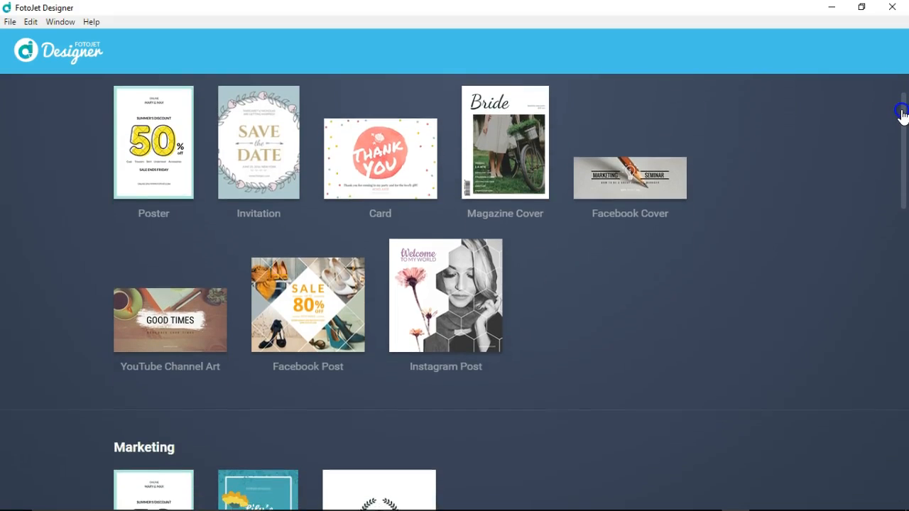
scroll("down", 3)
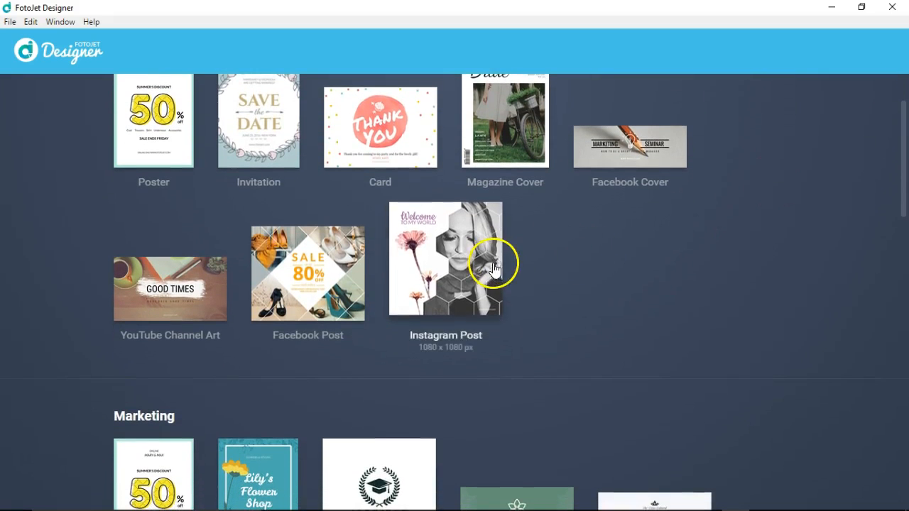
mouse_move(171, 299)
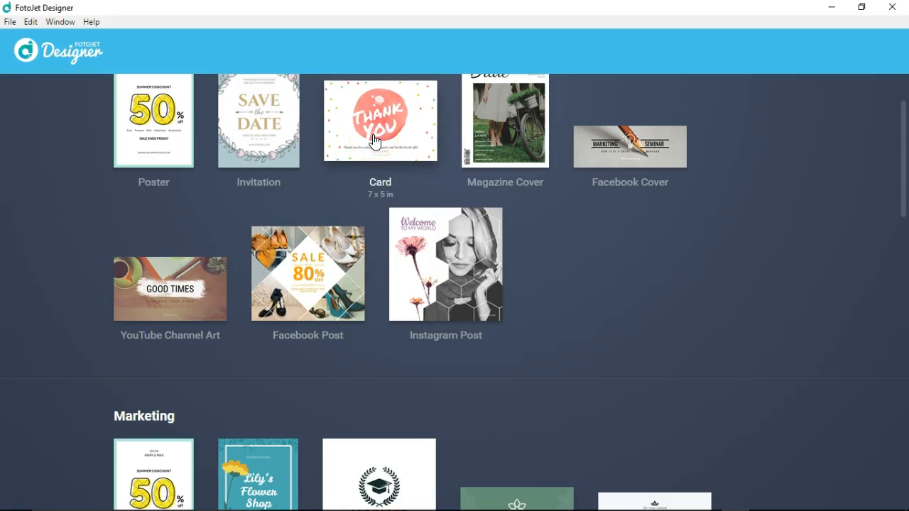
mouse_move(252, 133)
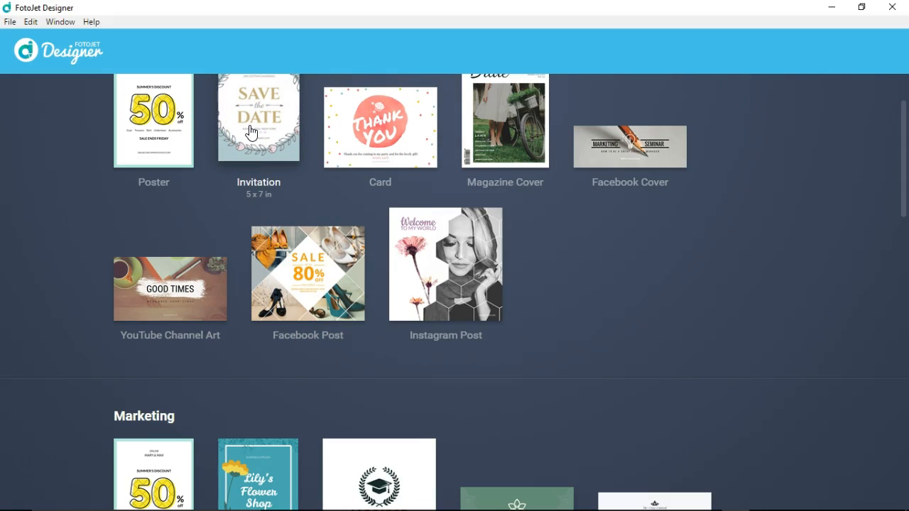
mouse_move(178, 125)
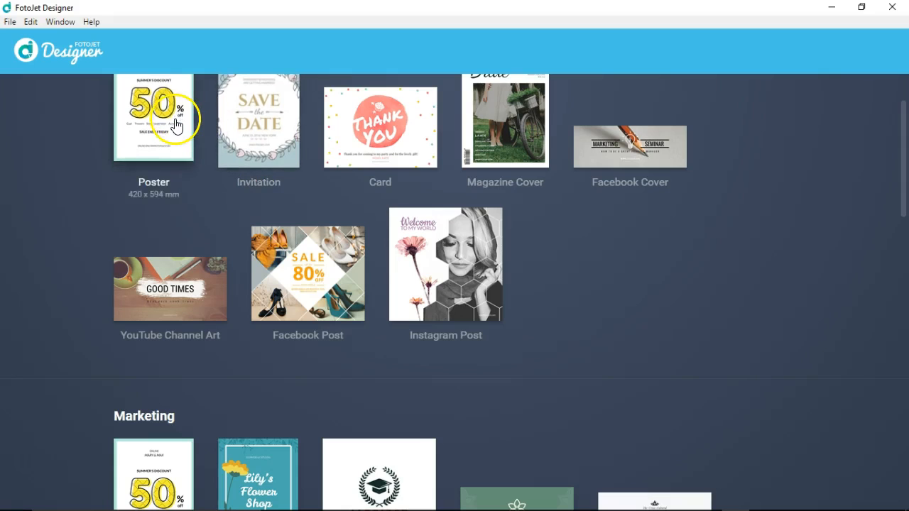
scroll("down", 3)
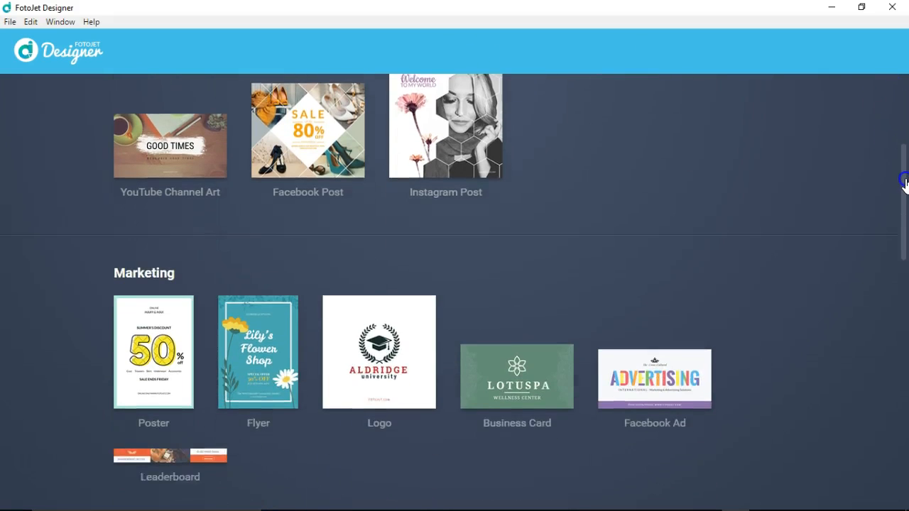
scroll("down", 3)
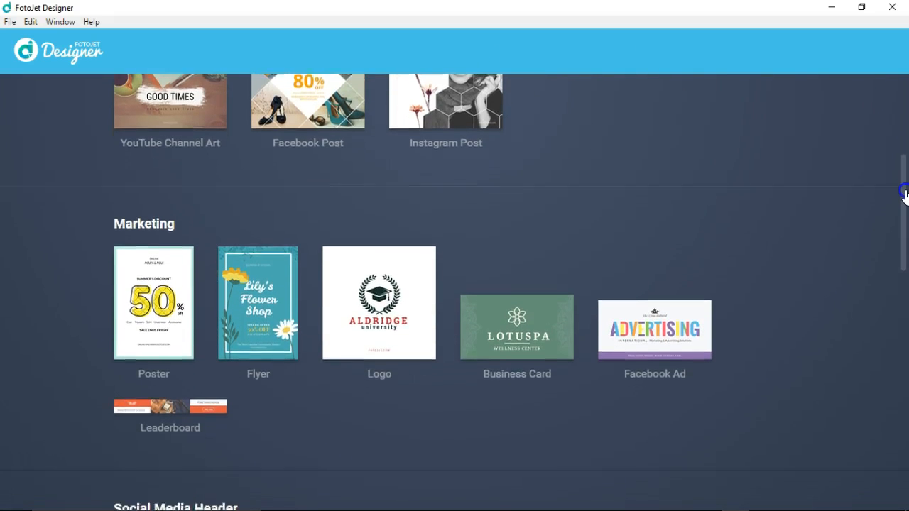
scroll("down", 3)
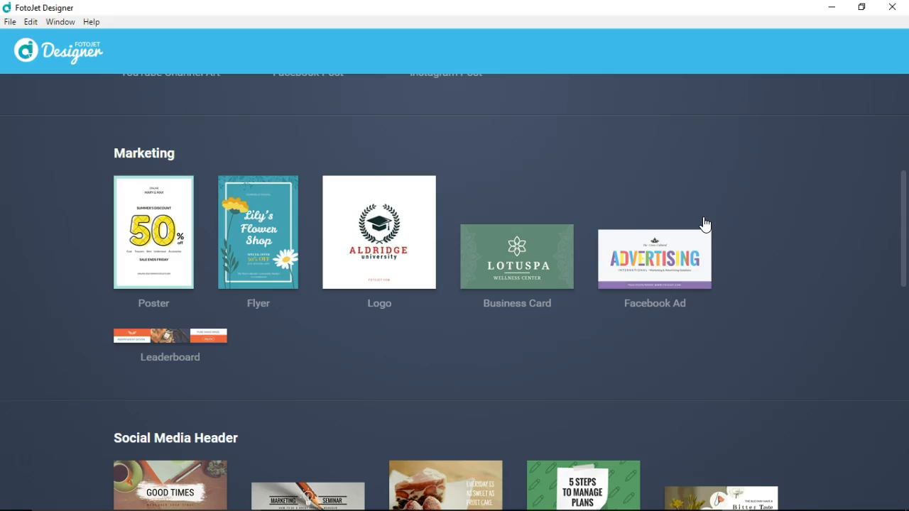
mouse_move(653, 255)
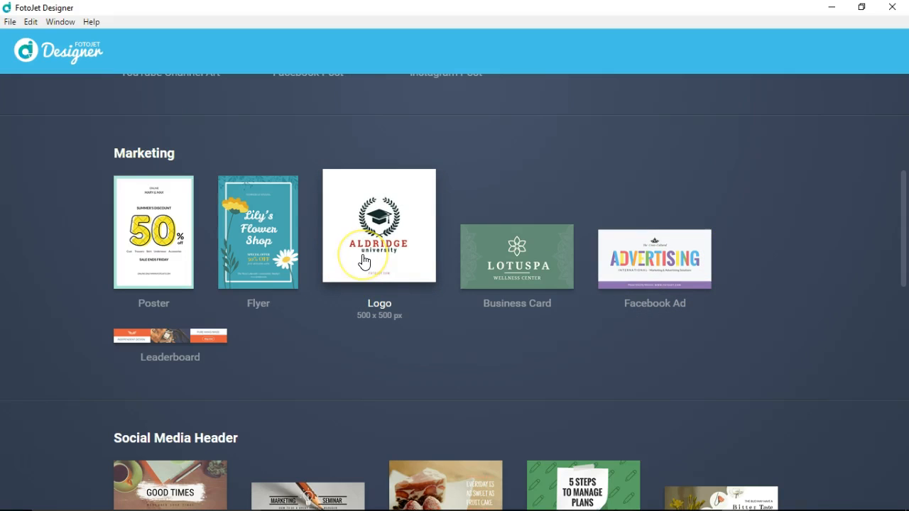
mouse_move(894, 256)
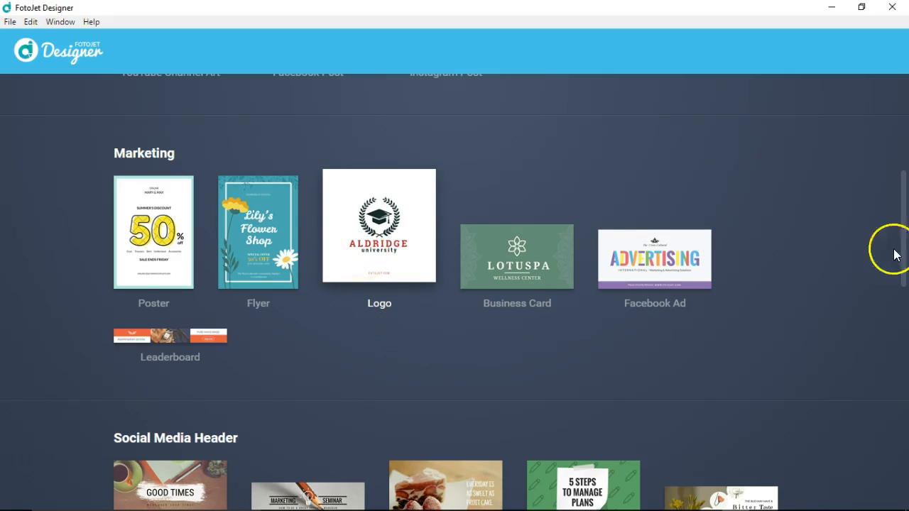
scroll("down", 3)
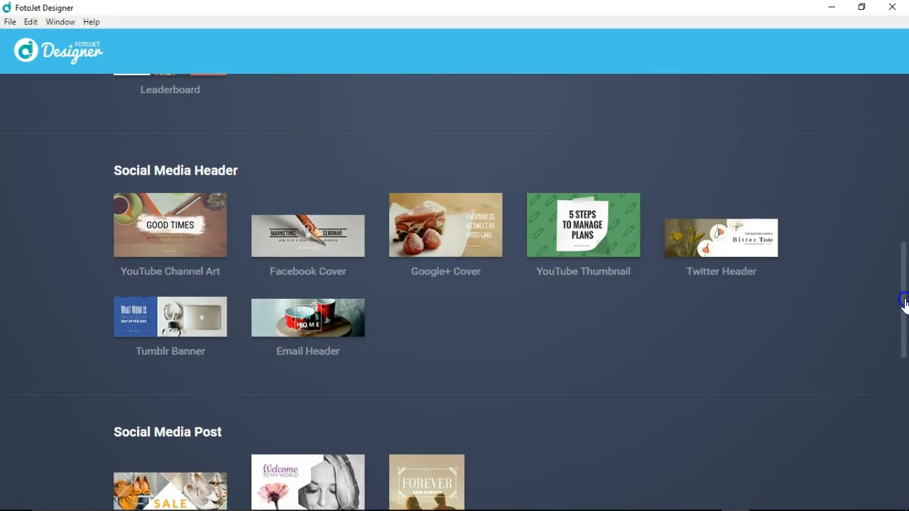
mouse_move(670, 348)
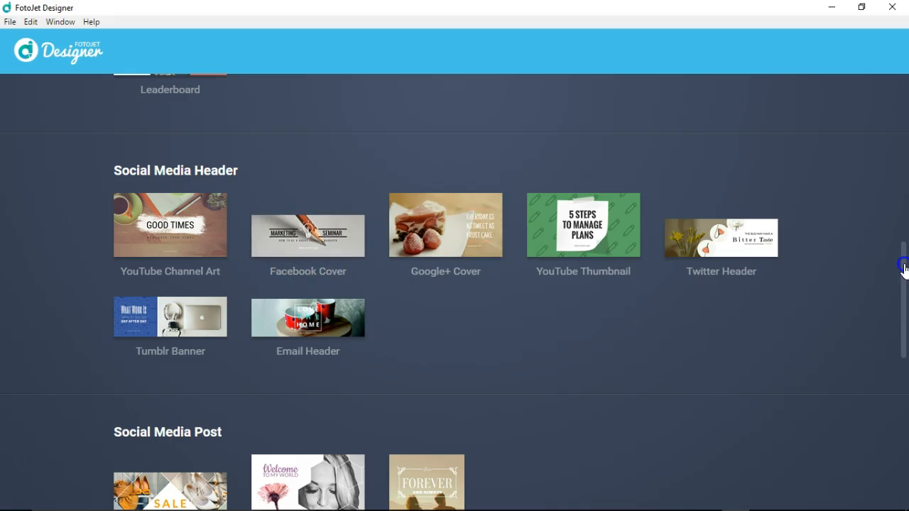
scroll("down", 3)
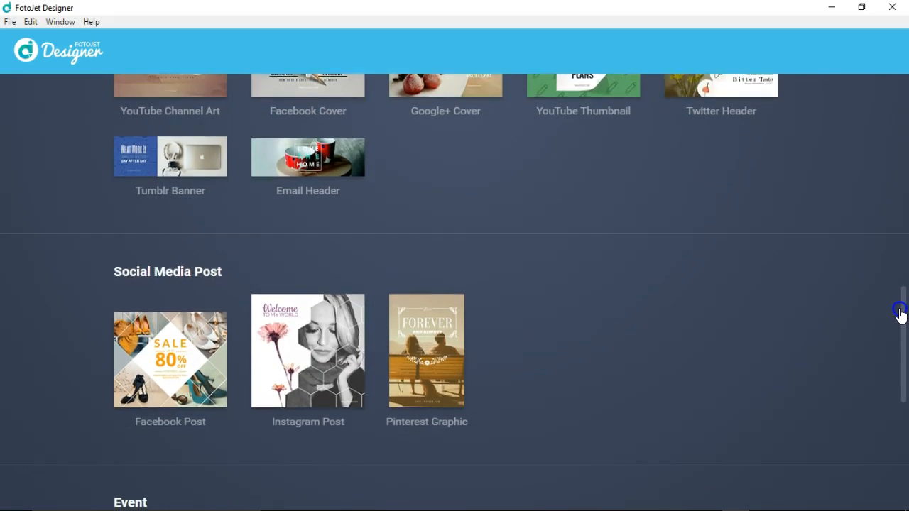
scroll("down", 3)
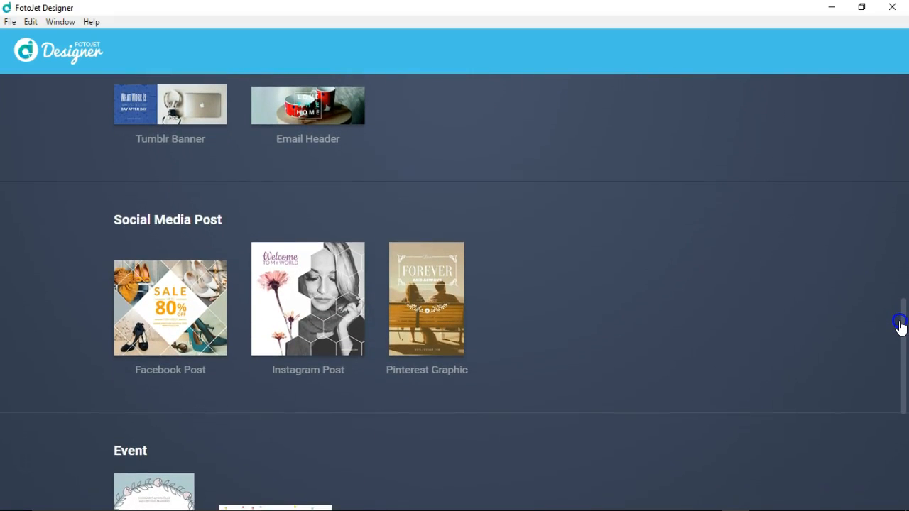
scroll("down", 3)
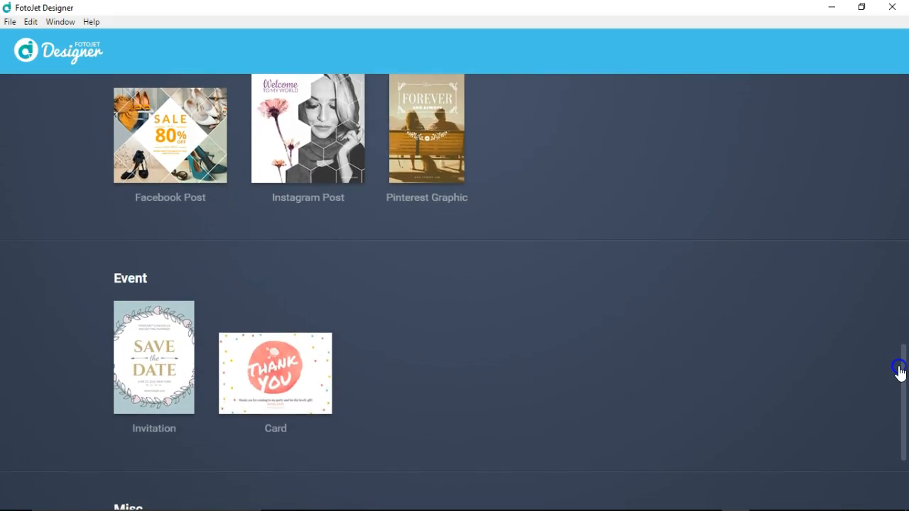
scroll("down", 3)
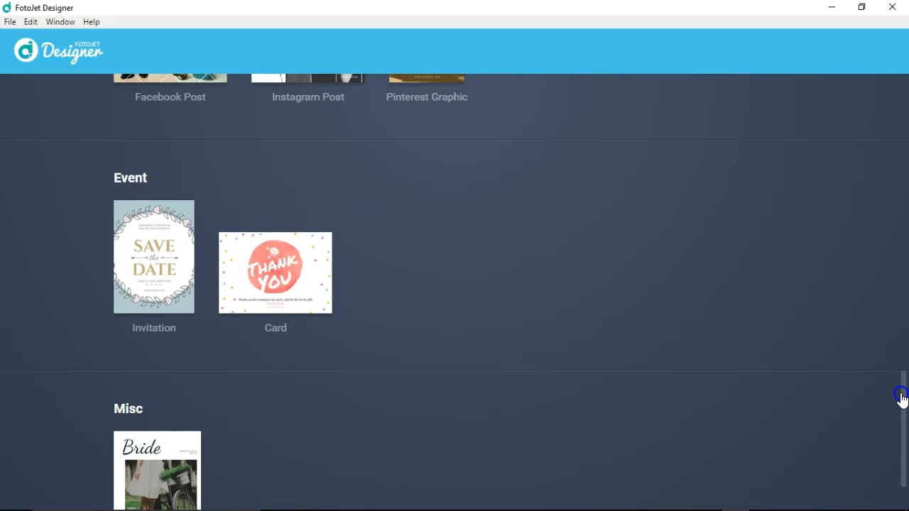
scroll("down", 3)
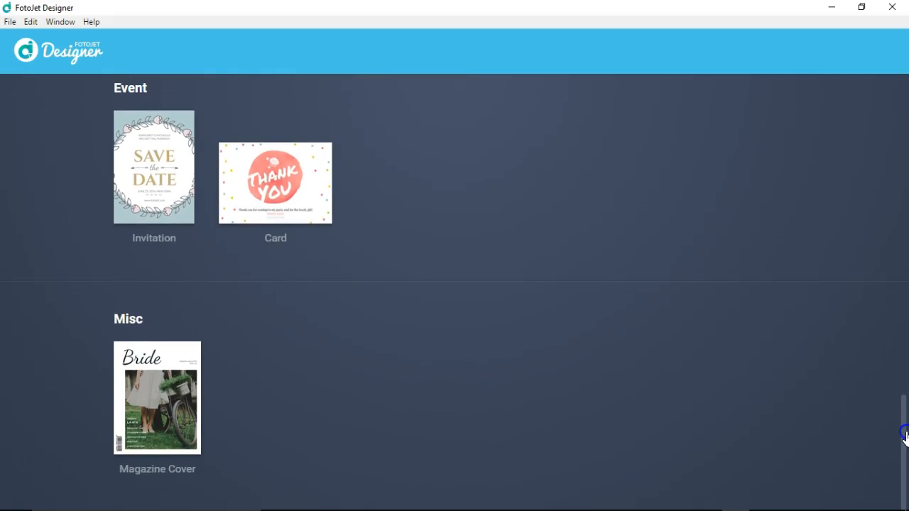
scroll("up", 3)
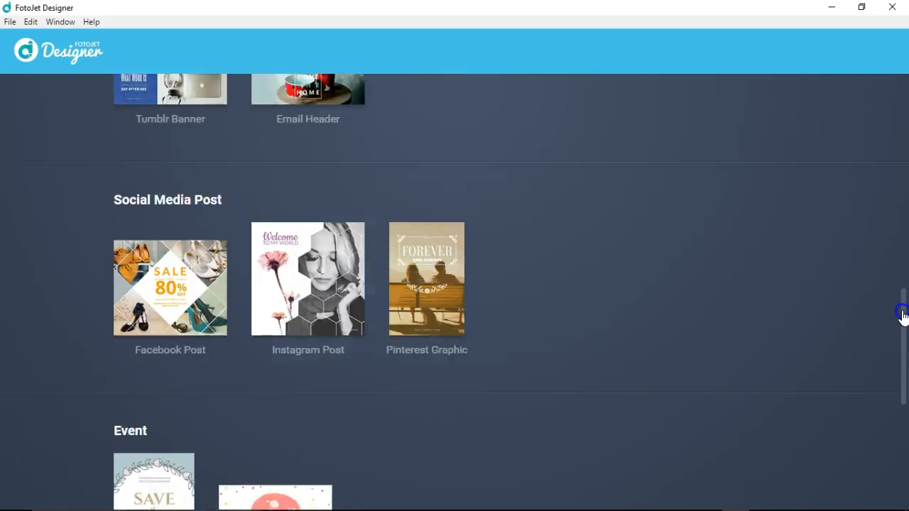
scroll("up", 3)
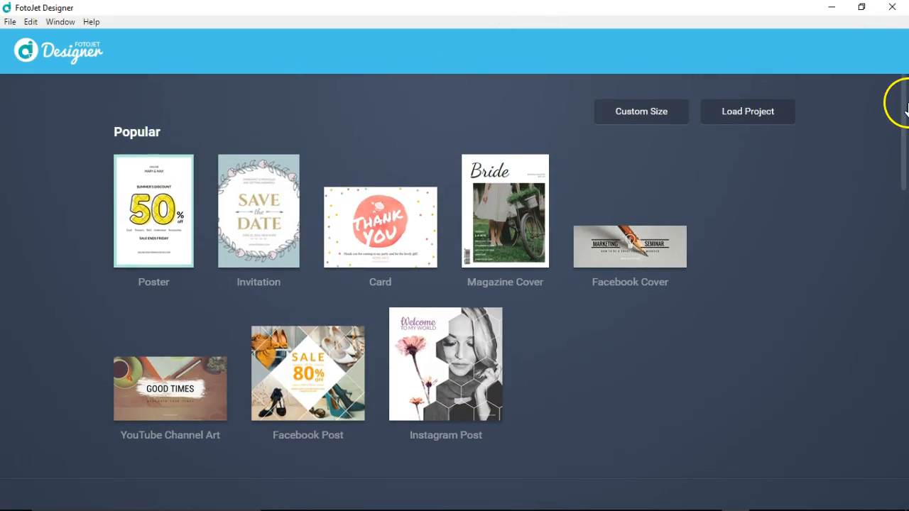
scroll("down", 3)
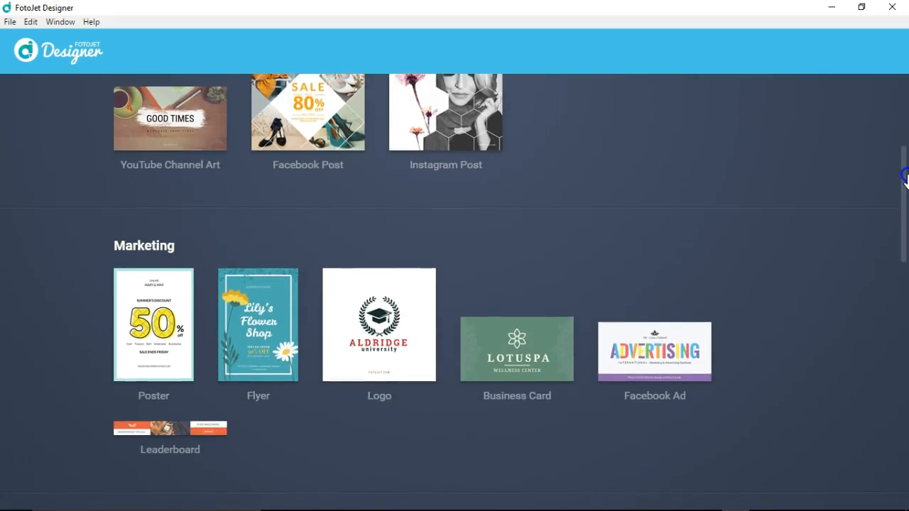
scroll("down", 3)
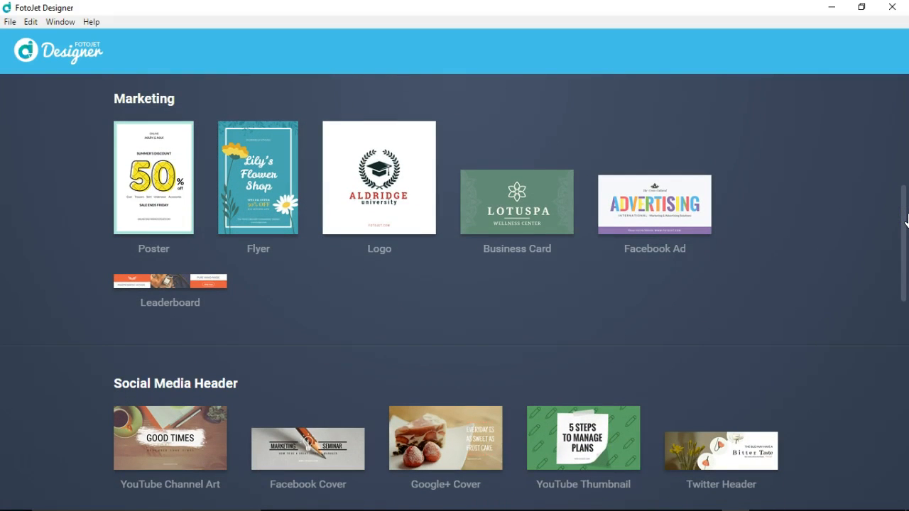
mouse_move(187, 427)
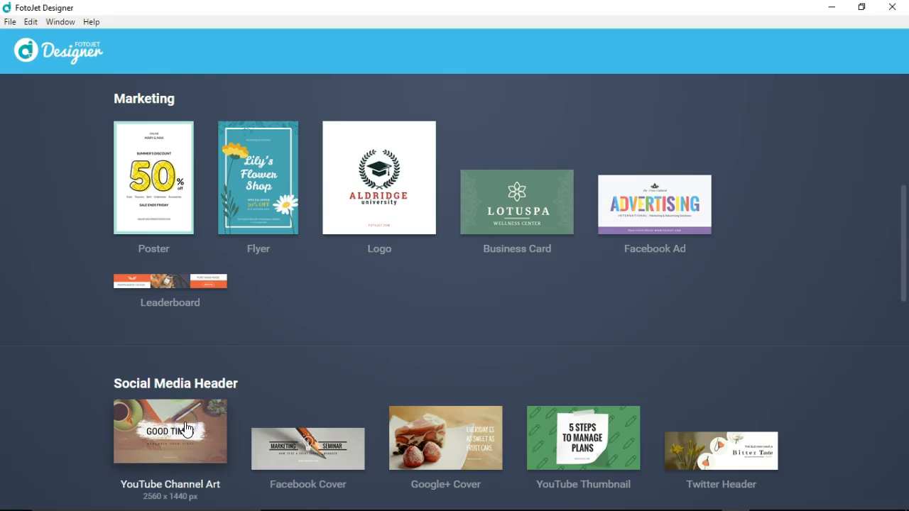
left_click(170, 431)
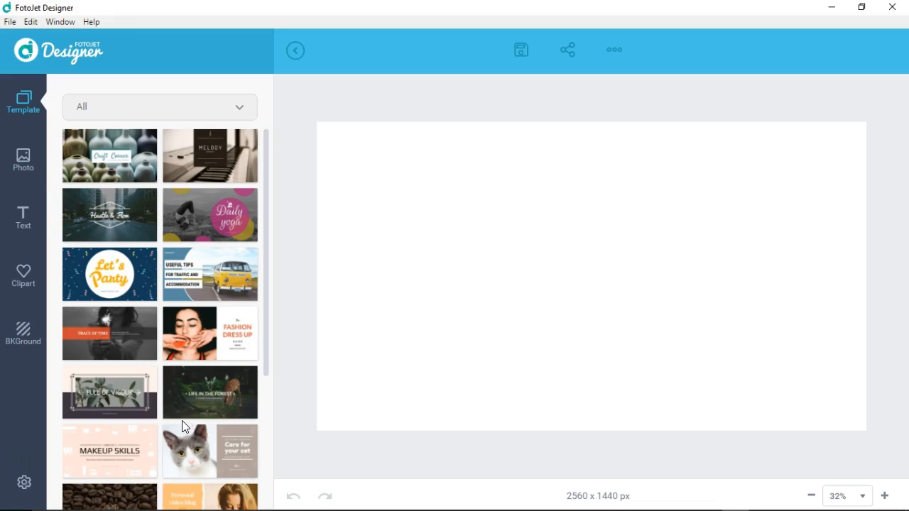
Browse the sharing options, then the Edit, Window and Help menus
left_click(10, 21)
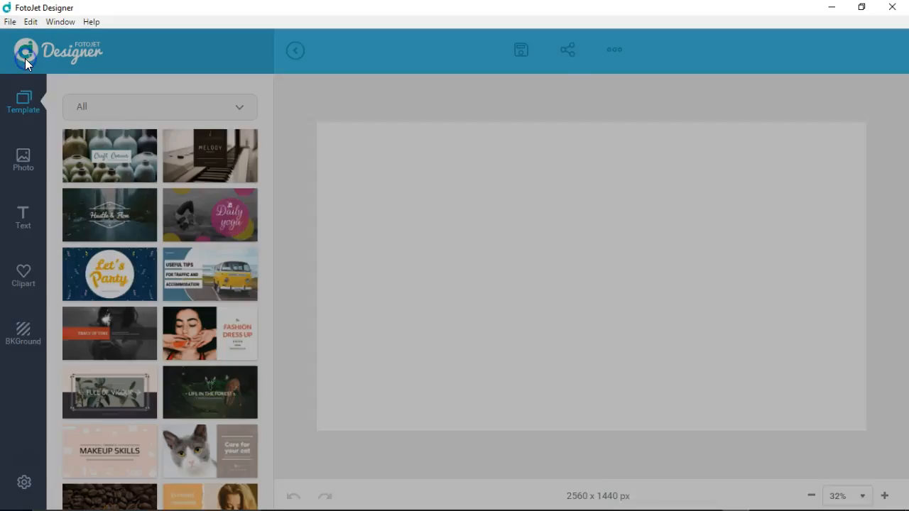
left_click(566, 49)
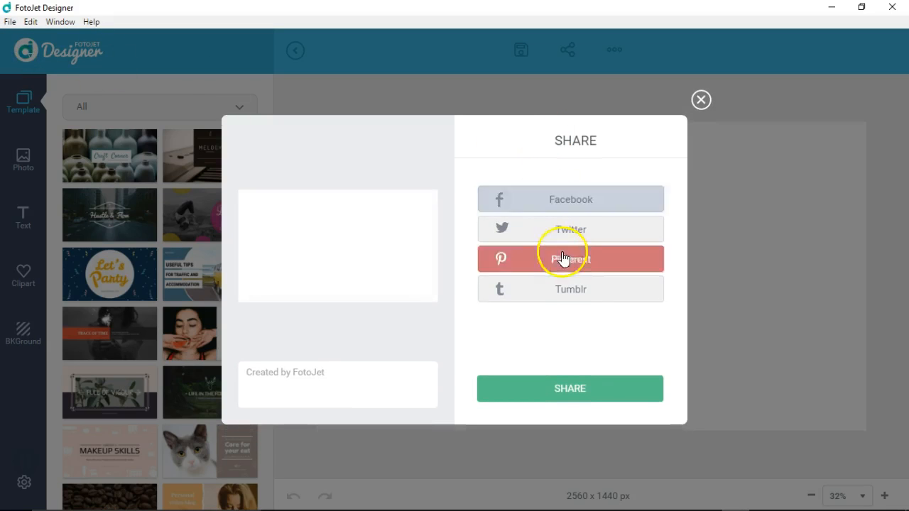
left_click(701, 99)
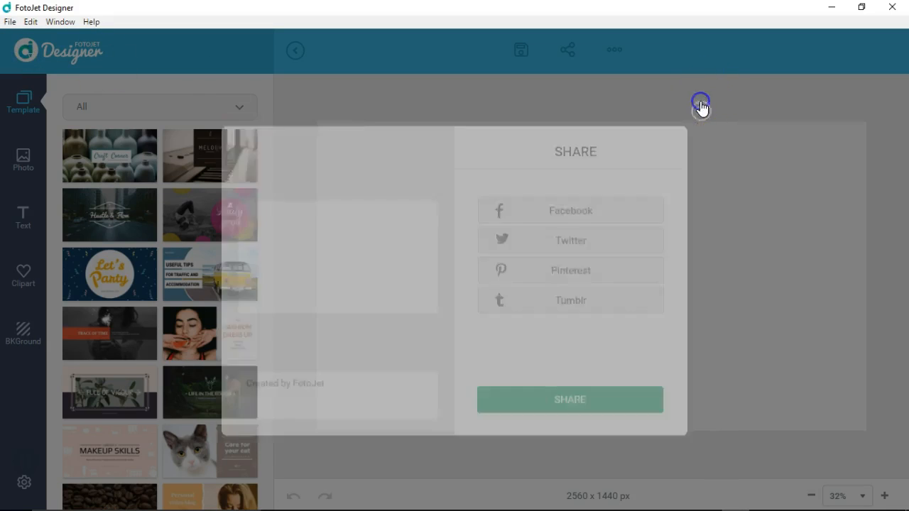
left_click(30, 22)
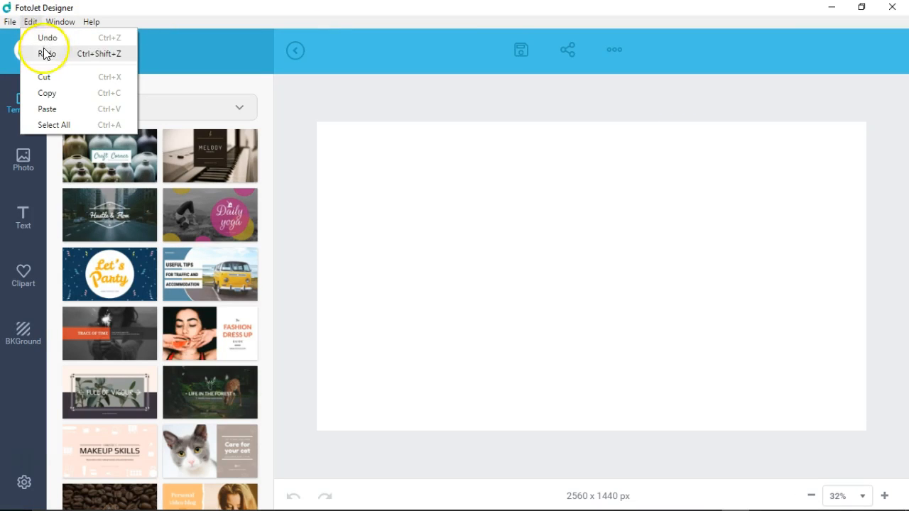
left_click(59, 21)
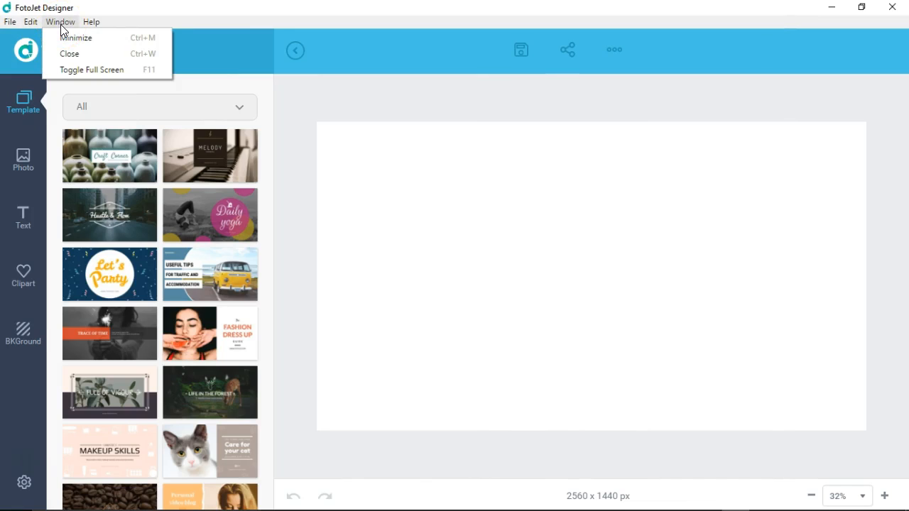
mouse_move(76, 36)
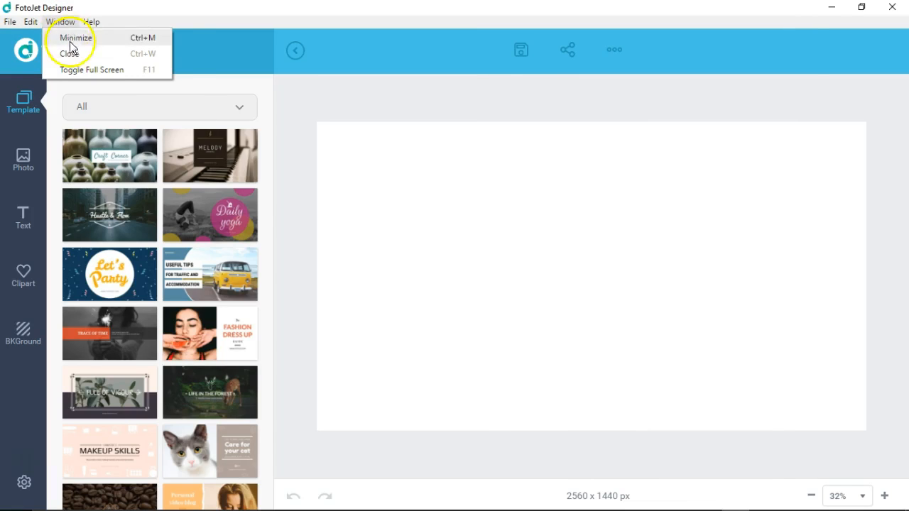
left_click(91, 22)
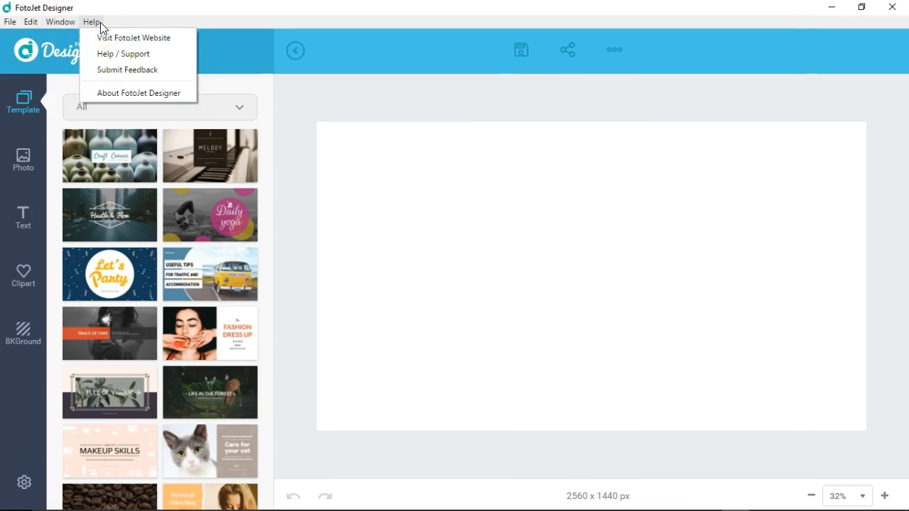
mouse_move(133, 37)
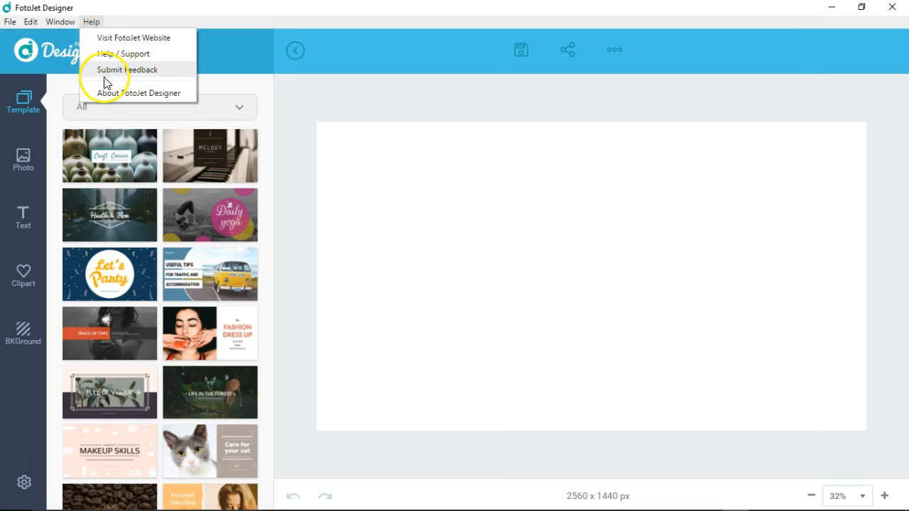
mouse_move(110, 94)
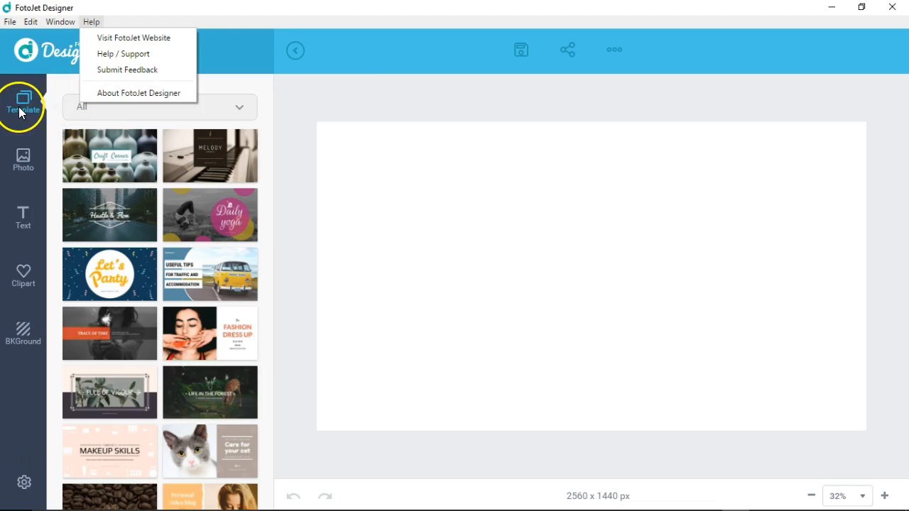
Preview the Hustle & Flow and Life in the Forest templates, settling on Let's Party
left_click(109, 216)
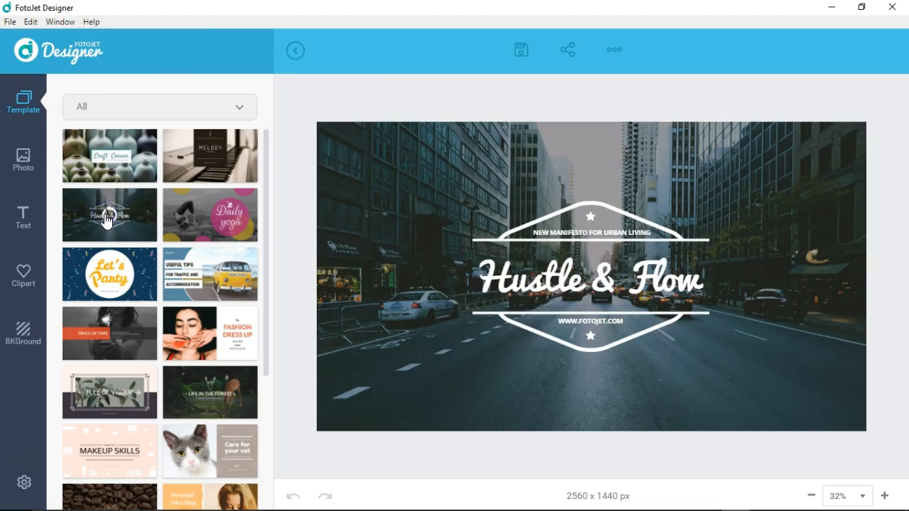
left_click(110, 275)
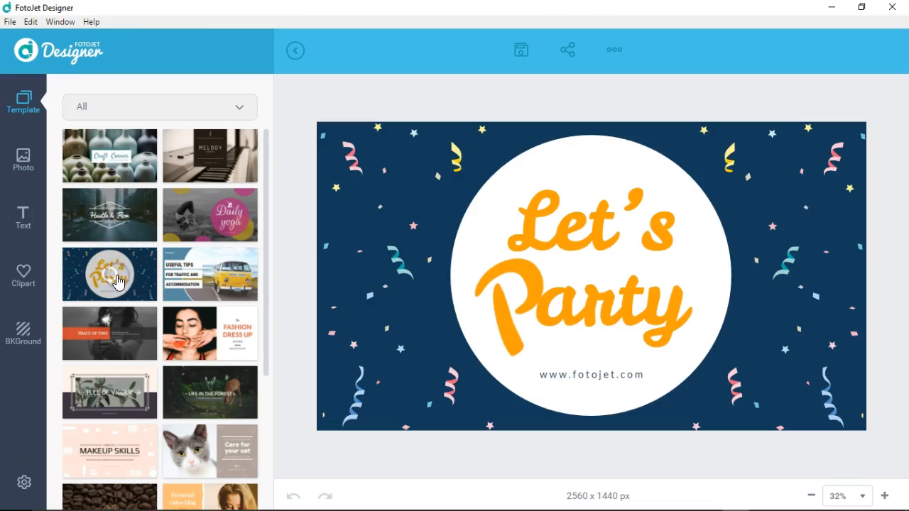
left_click(210, 392)
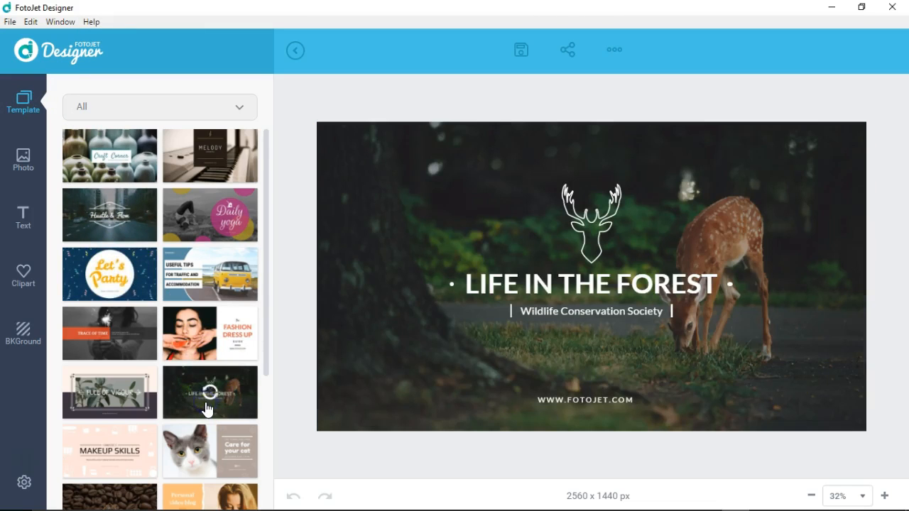
left_click(110, 274)
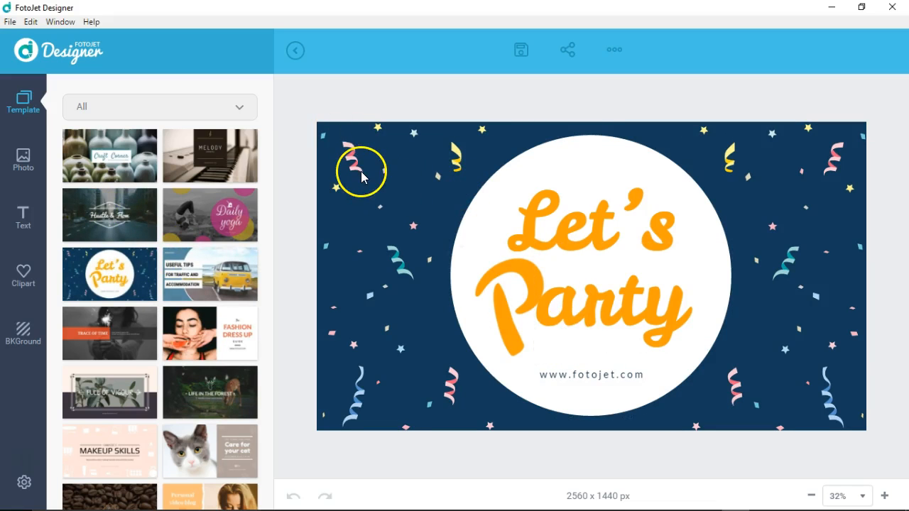
Give the Let's title a brush-style font and keep it in front of the circle
left_click(568, 220)
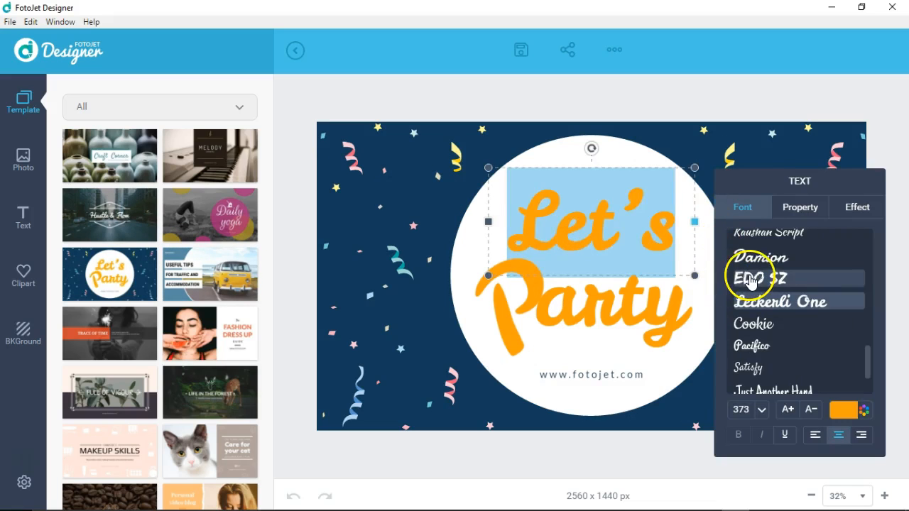
left_click(800, 207)
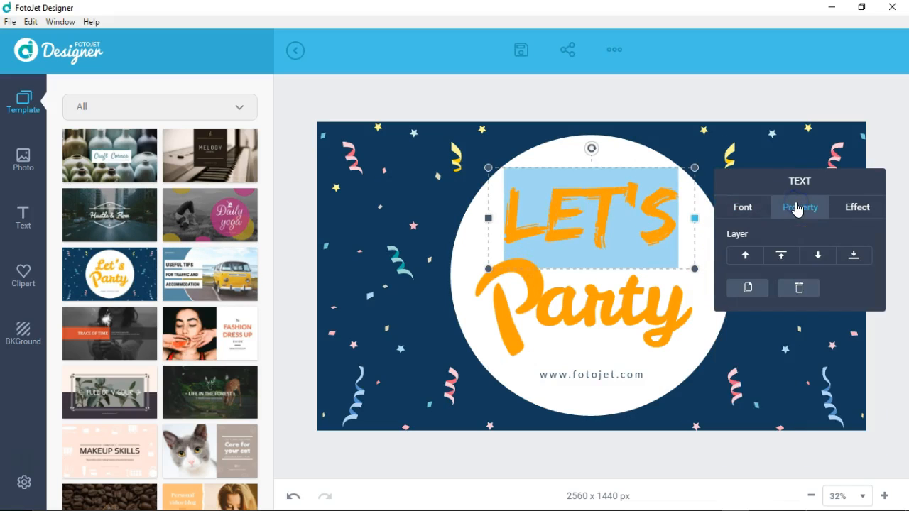
mouse_move(781, 255)
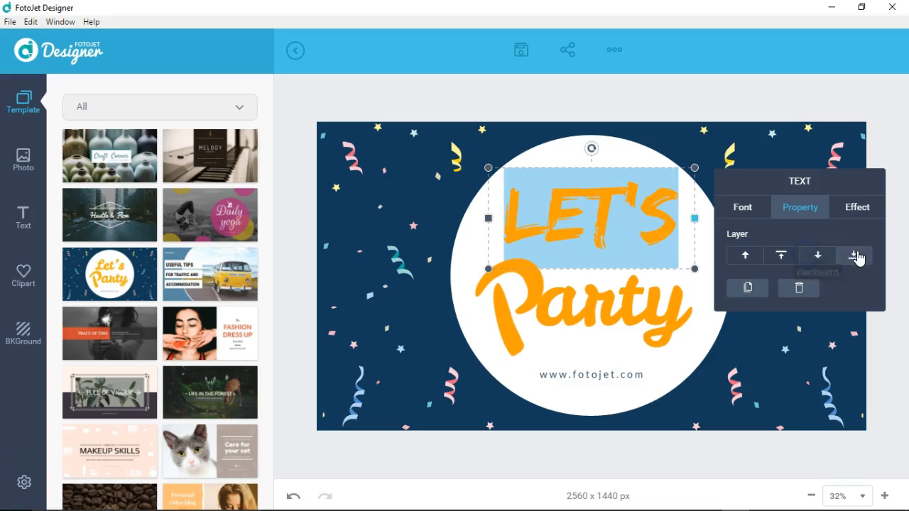
left_click(781, 256)
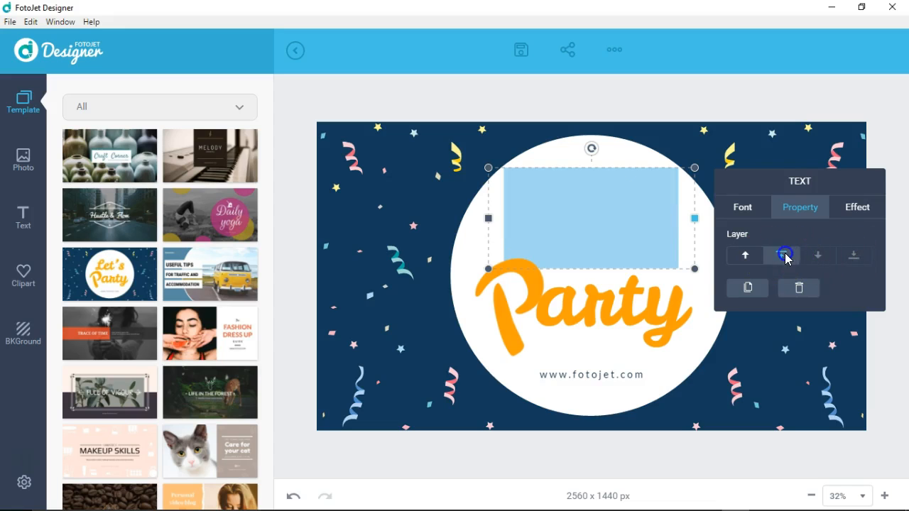
left_click(781, 256)
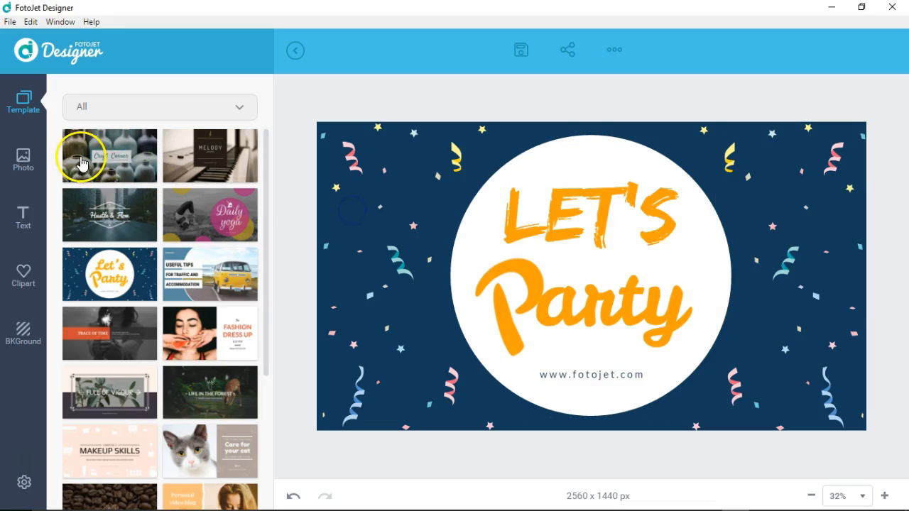
Try Add Photo, then swap the confetti backdrop for the green polka-dot pattern
left_click(23, 159)
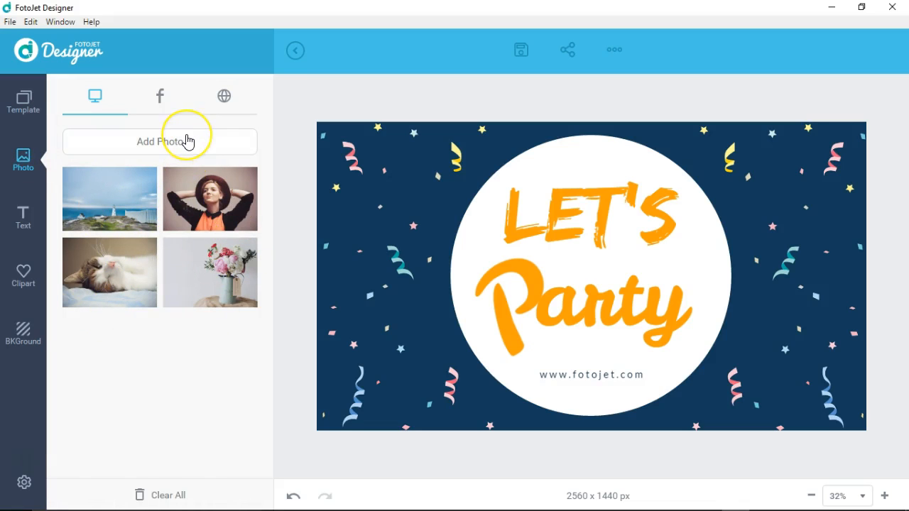
left_click(159, 142)
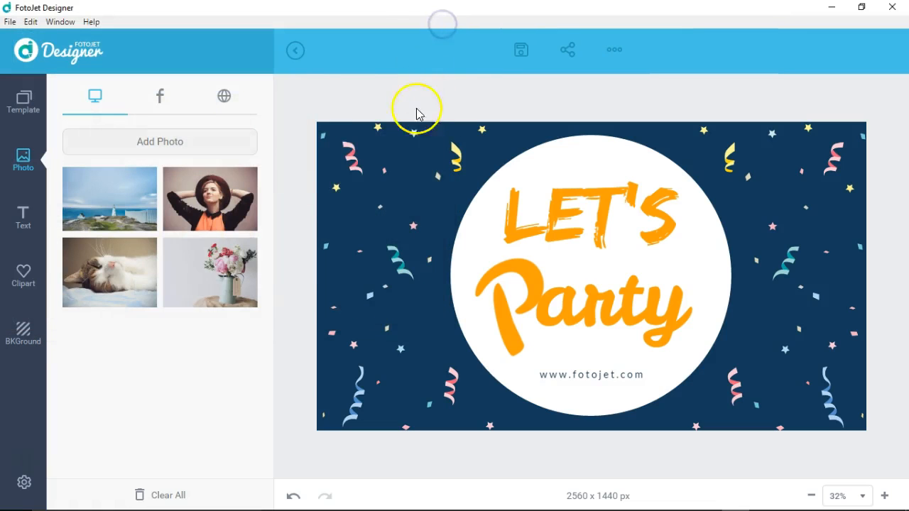
mouse_move(338, 244)
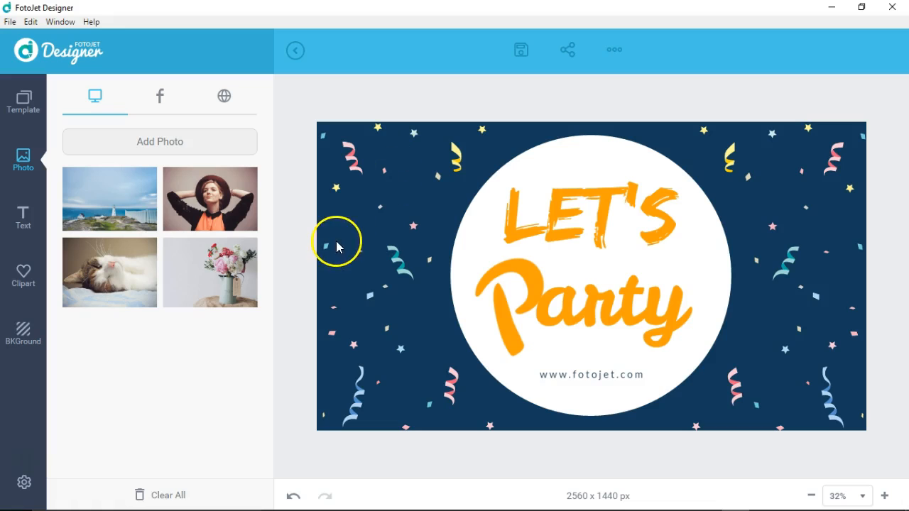
mouse_move(764, 318)
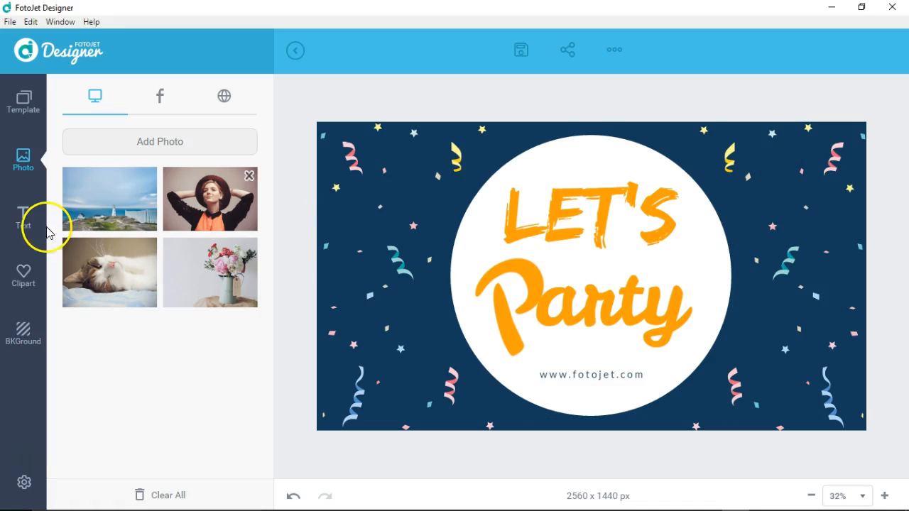
left_click(22, 330)
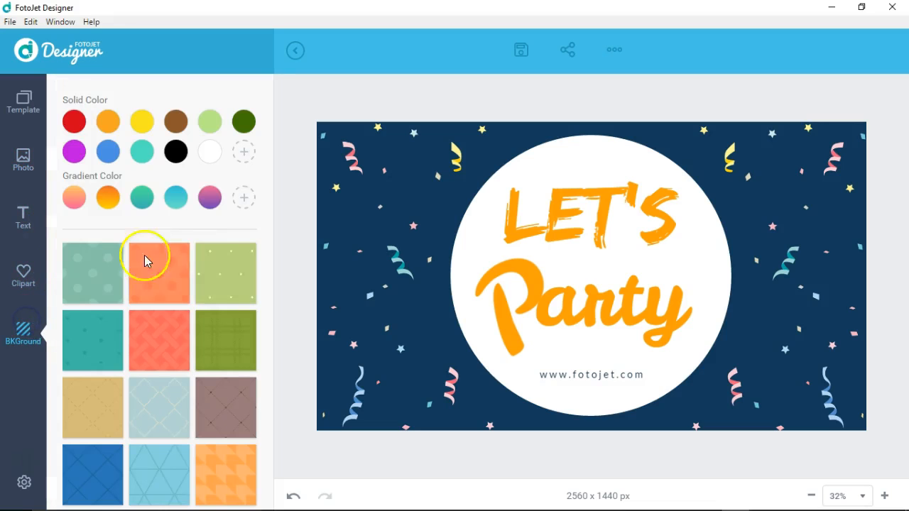
left_click(159, 272)
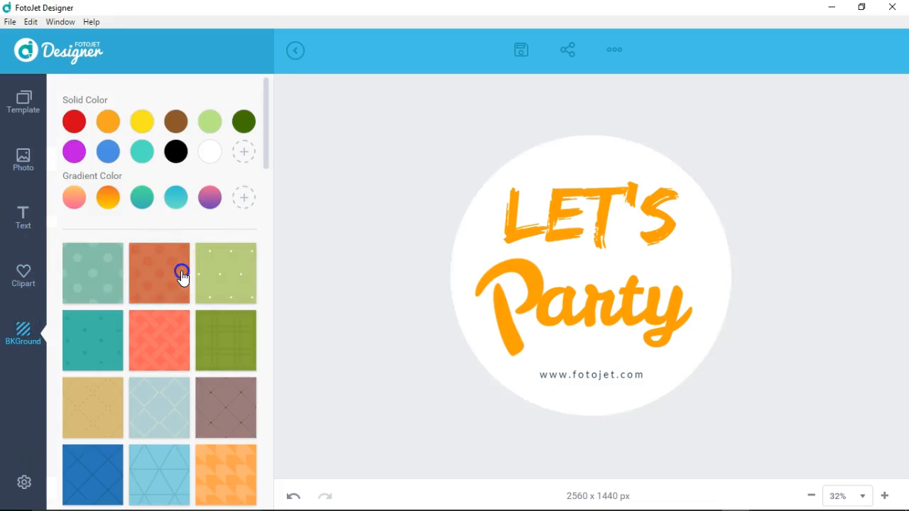
left_click(92, 273)
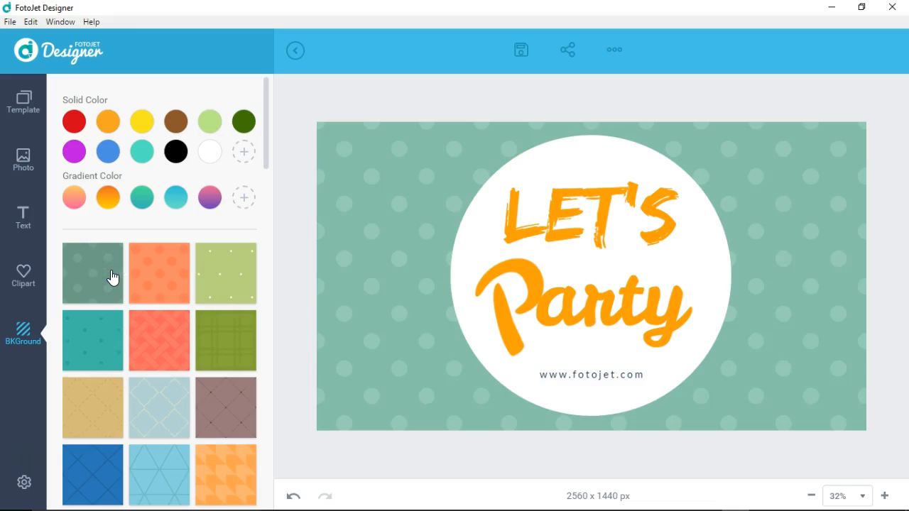
left_click(23, 159)
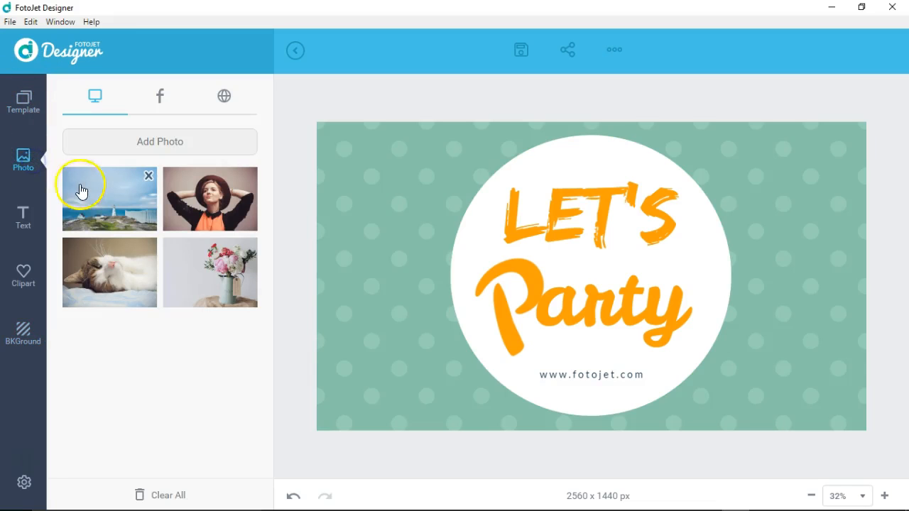
left_click_drag(109, 199, 593, 275)
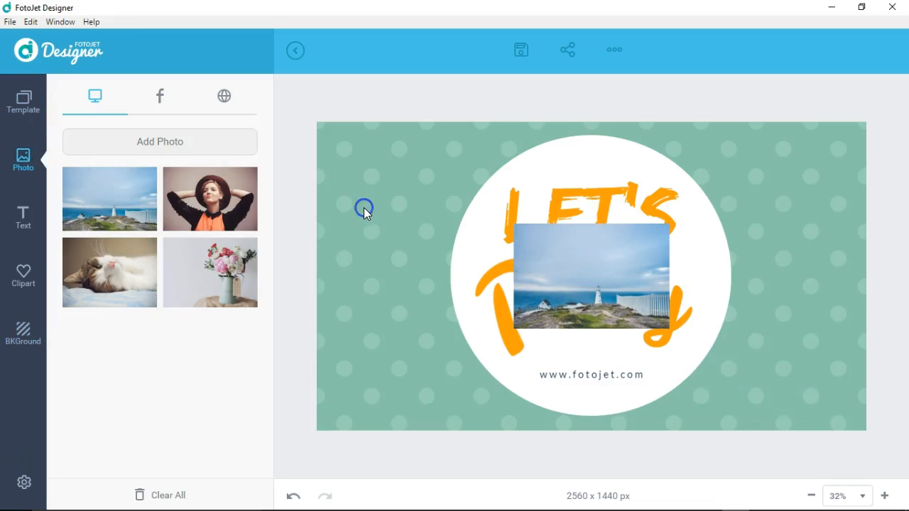
left_click(591, 276)
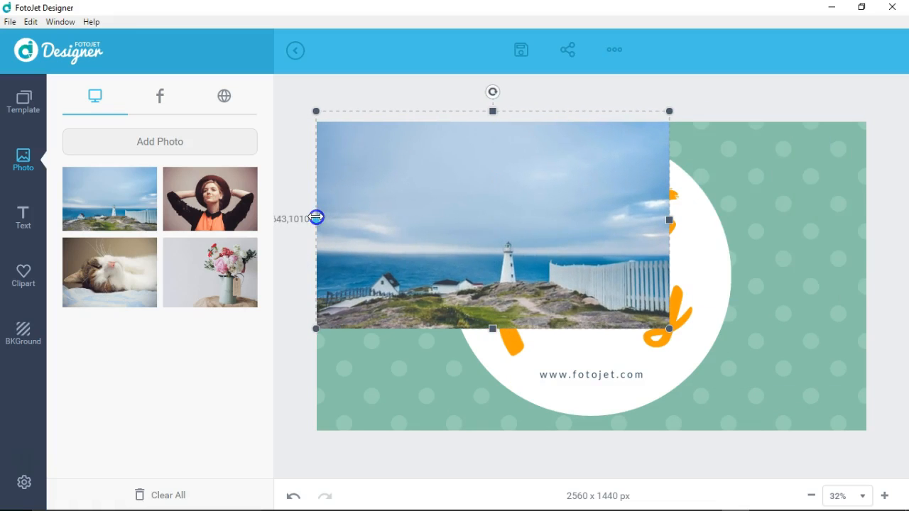
left_click_drag(491, 328, 497, 430)
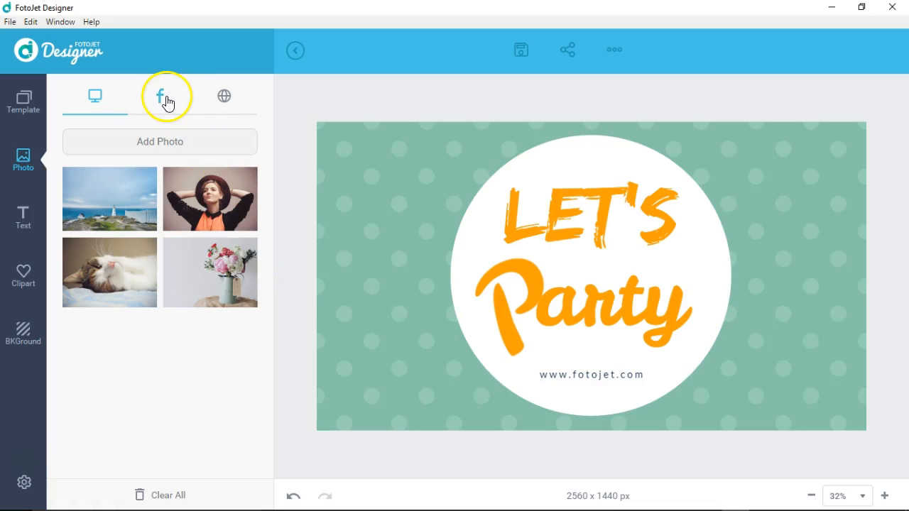
Try the Facebook photo import, then switch to the online stock image search
left_click(159, 97)
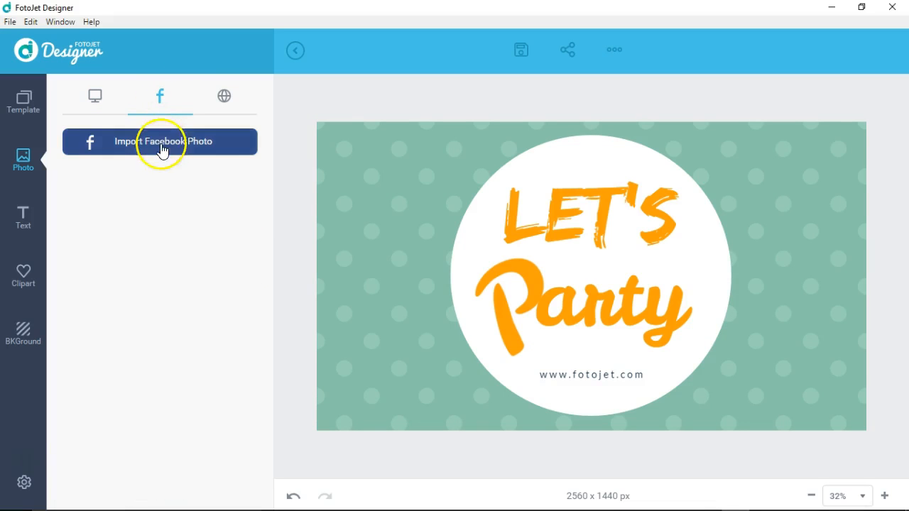
left_click(159, 142)
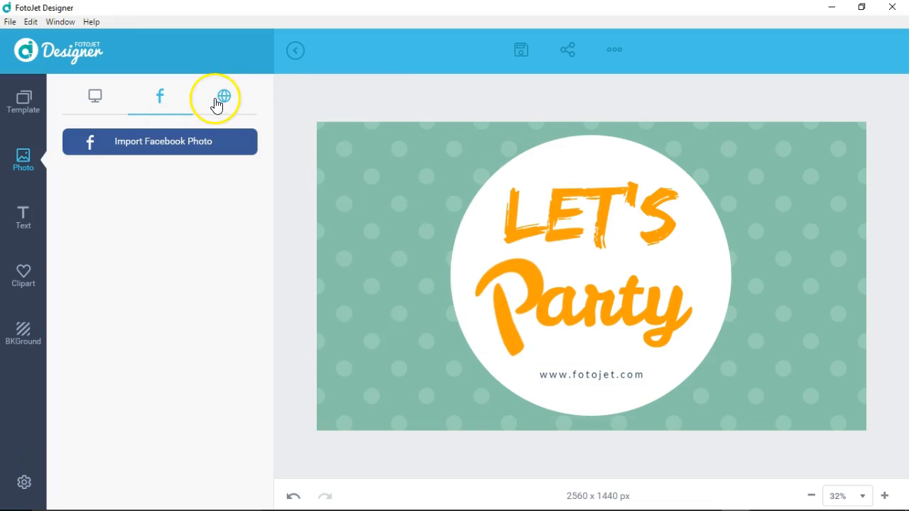
left_click(224, 97)
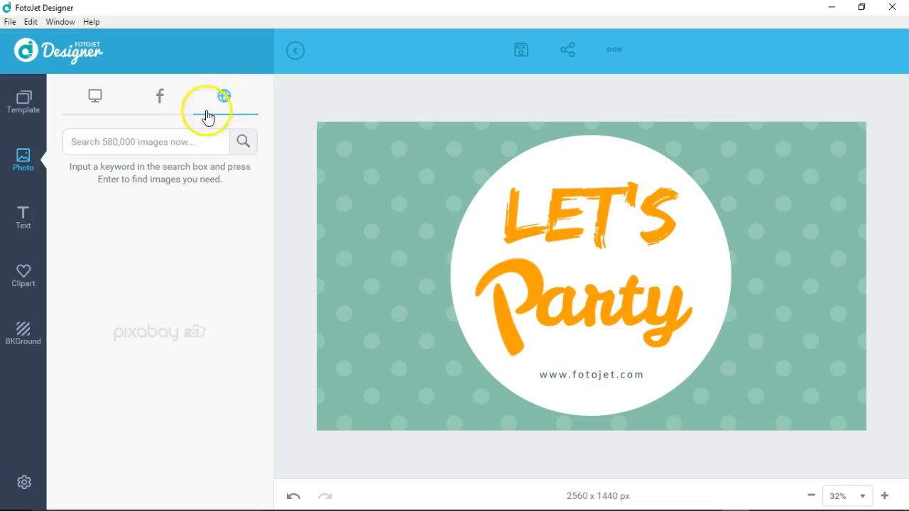
Search the online stock images for 'computer'
left_click(224, 96)
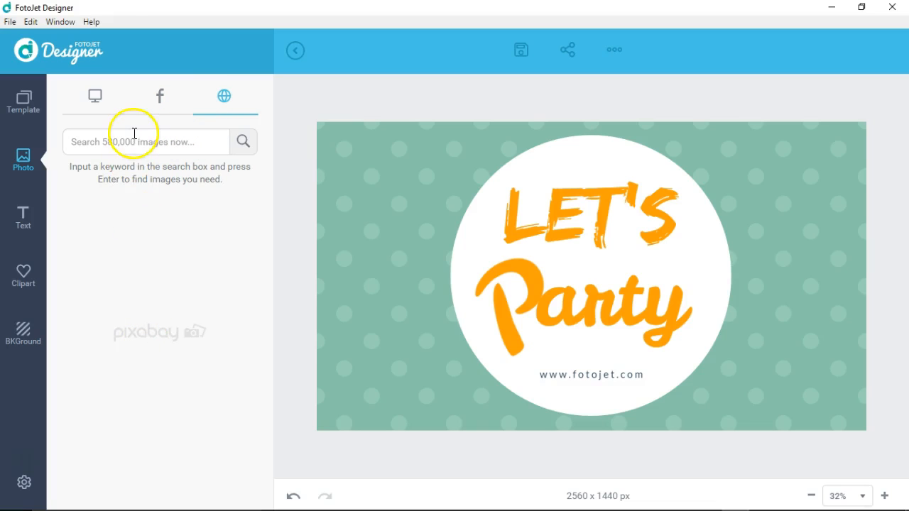
left_click(142, 142)
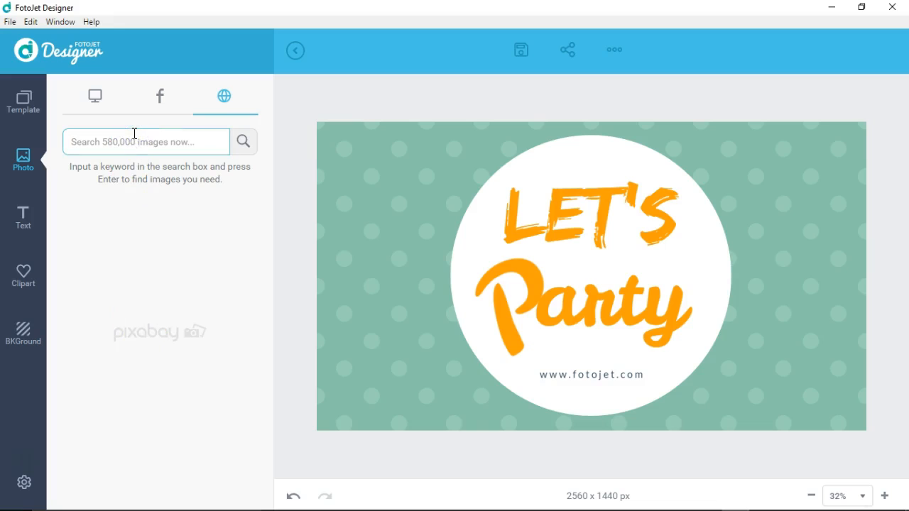
type("computer")
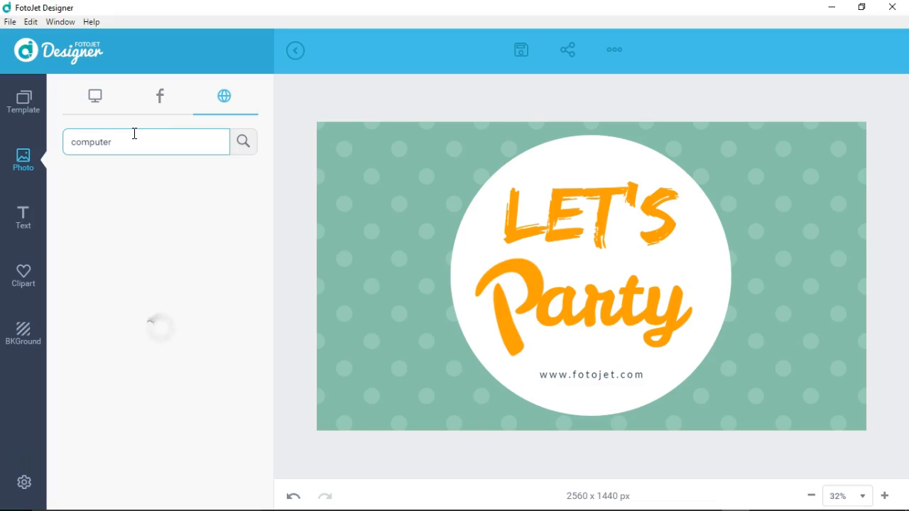
mouse_move(137, 139)
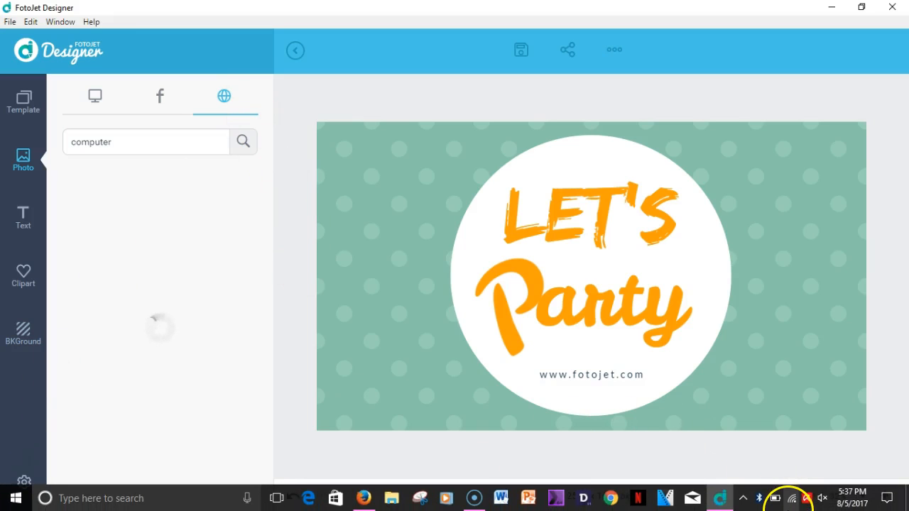
Replace the search keyword with 'party' and run the online photo search
left_click(121, 142)
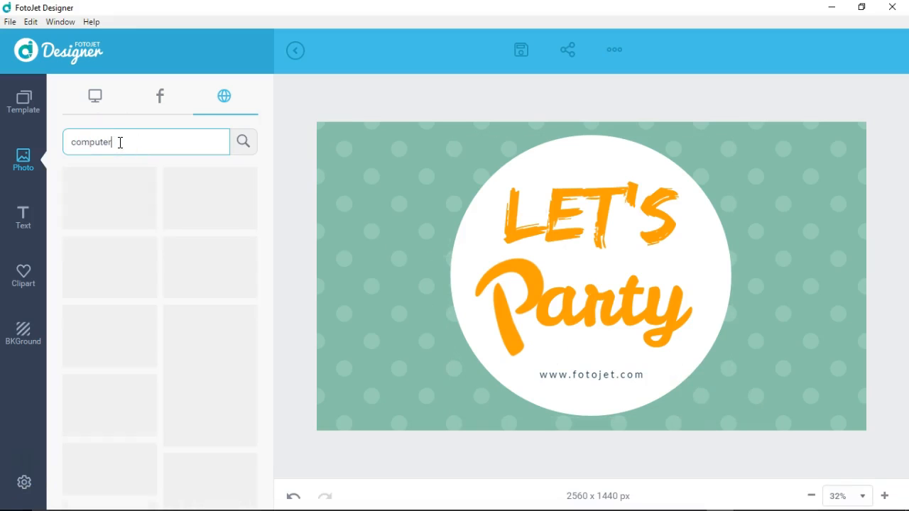
left_click(244, 142)
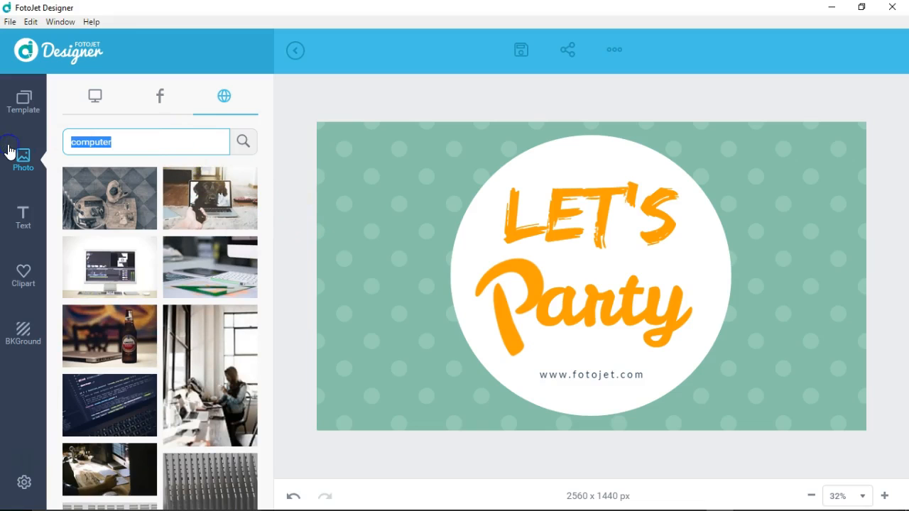
type("party")
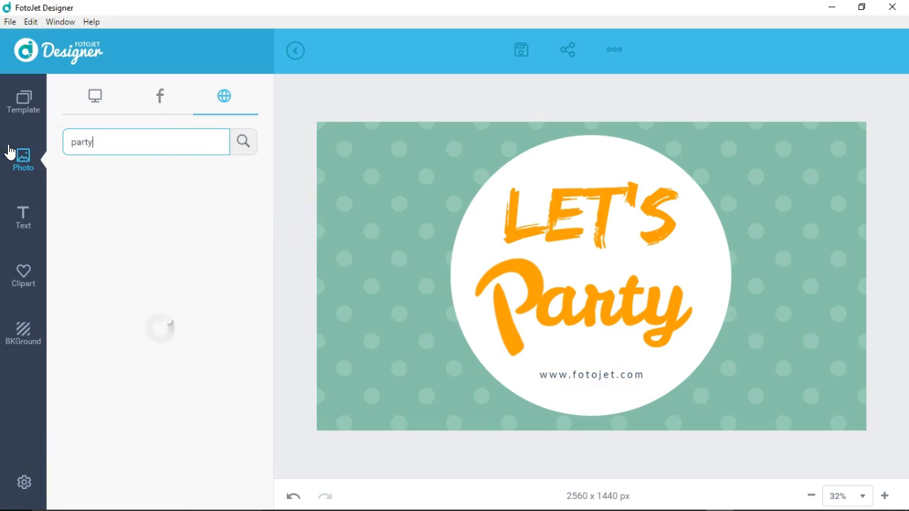
left_click(243, 142)
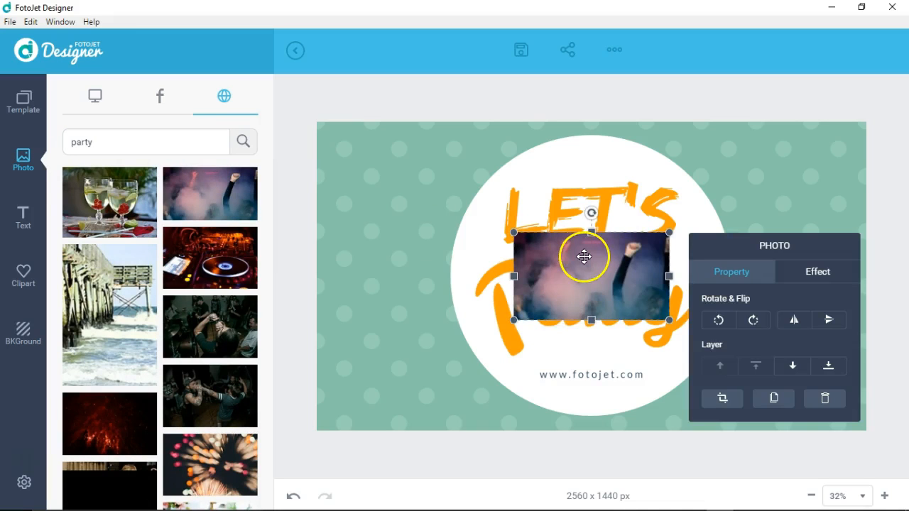
Stretch the party photo out to cover the full banner
left_click(828, 366)
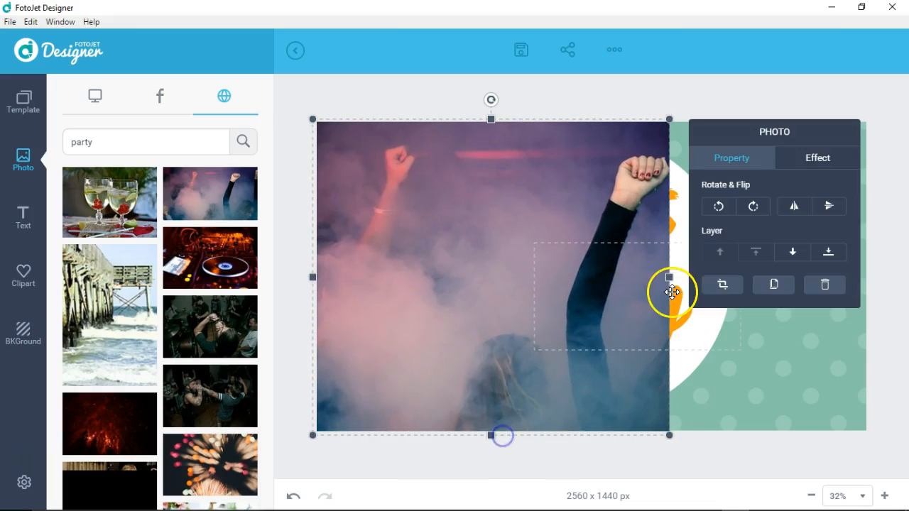
left_click_drag(667, 277, 863, 275)
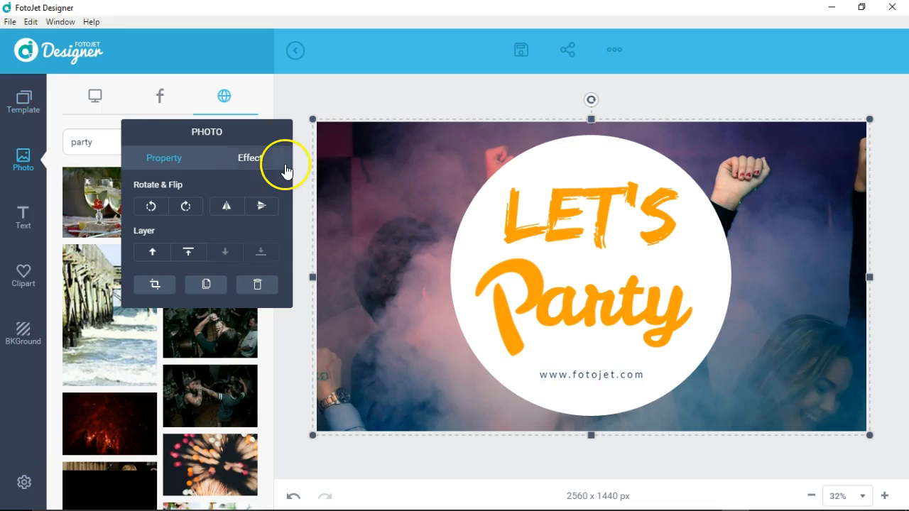
Test the photo's opacity, darken its exposure to about -78, then add a body text box
left_click(250, 158)
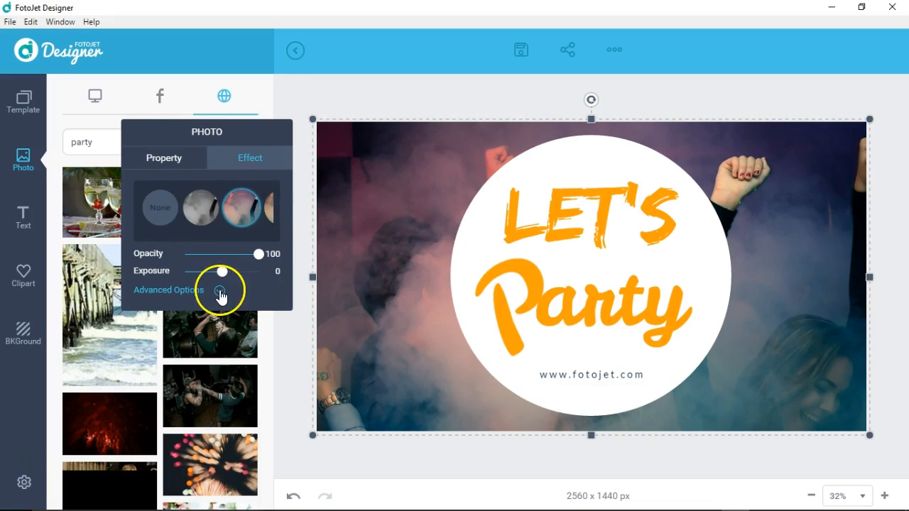
left_click(222, 290)
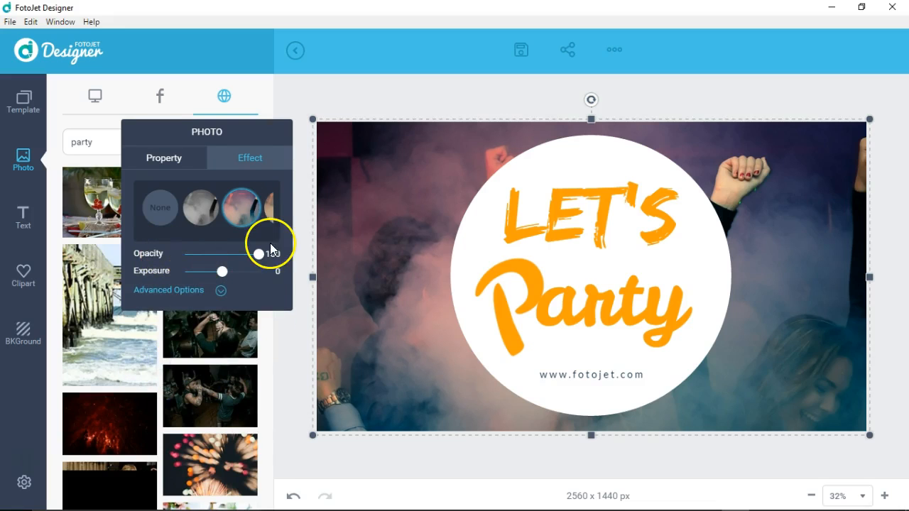
left_click_drag(258, 254, 208, 255)
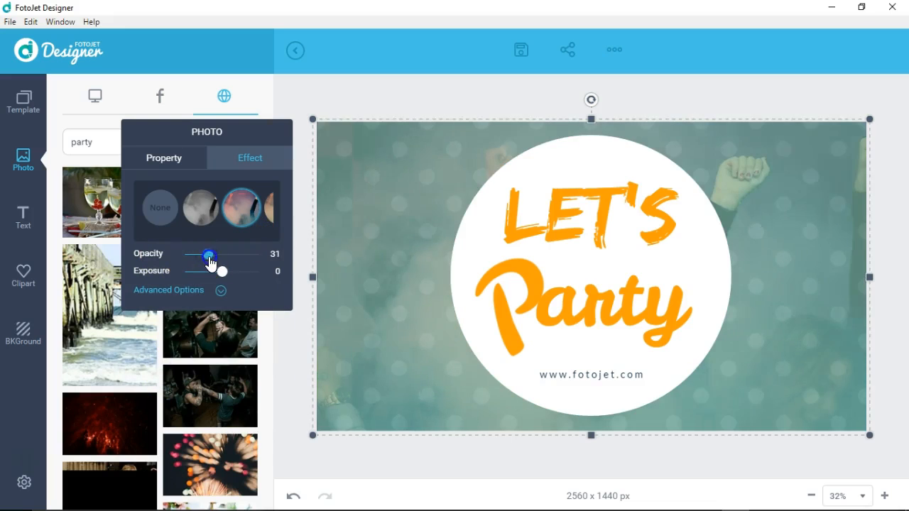
left_click_drag(209, 255, 261, 255)
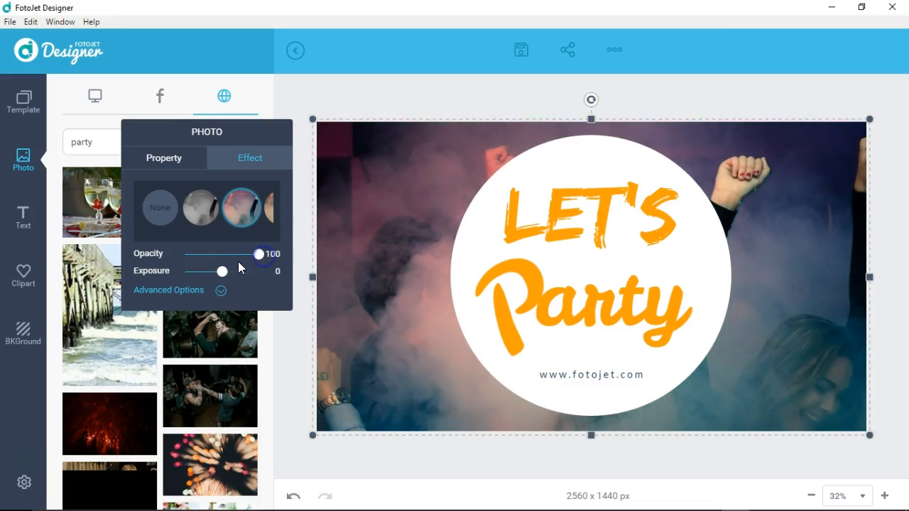
left_click_drag(213, 271, 227, 272)
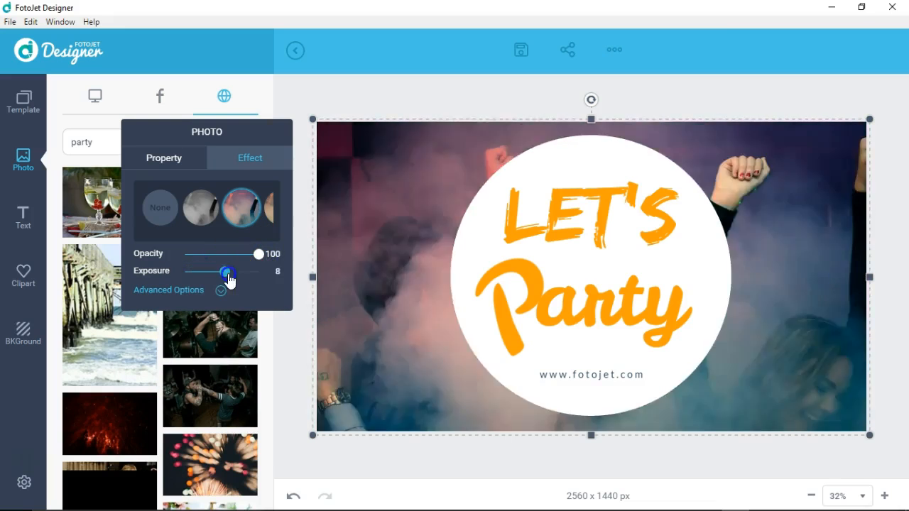
left_click_drag(227, 271, 191, 271)
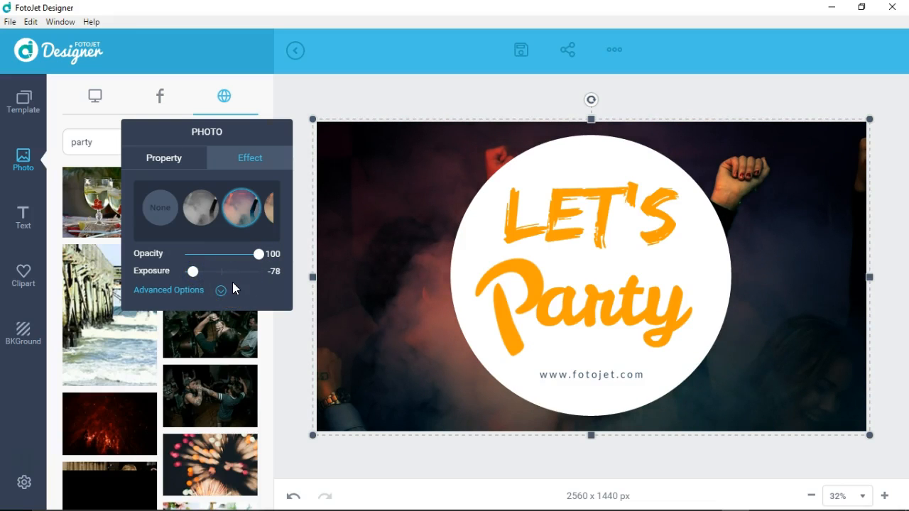
left_click(23, 216)
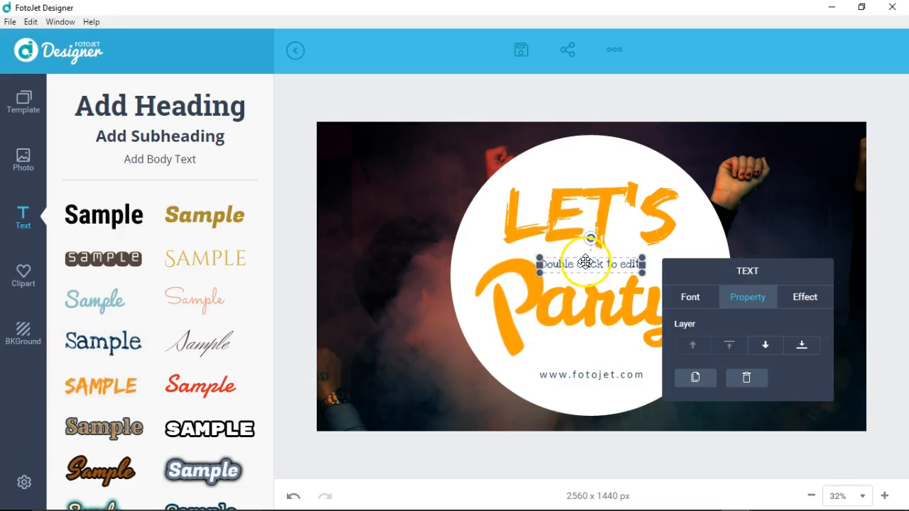
Remove the placeholder text box and list the clip art social media icons
type("fdfdsfdaf")
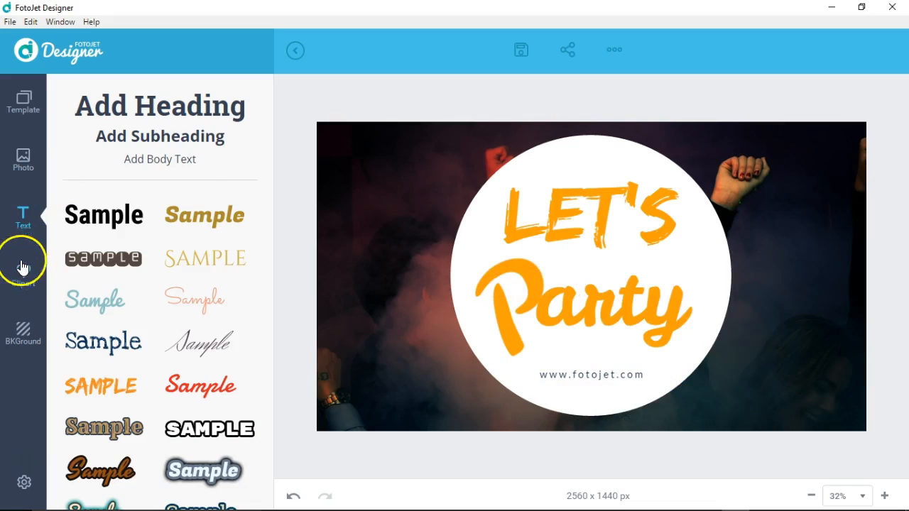
left_click(23, 275)
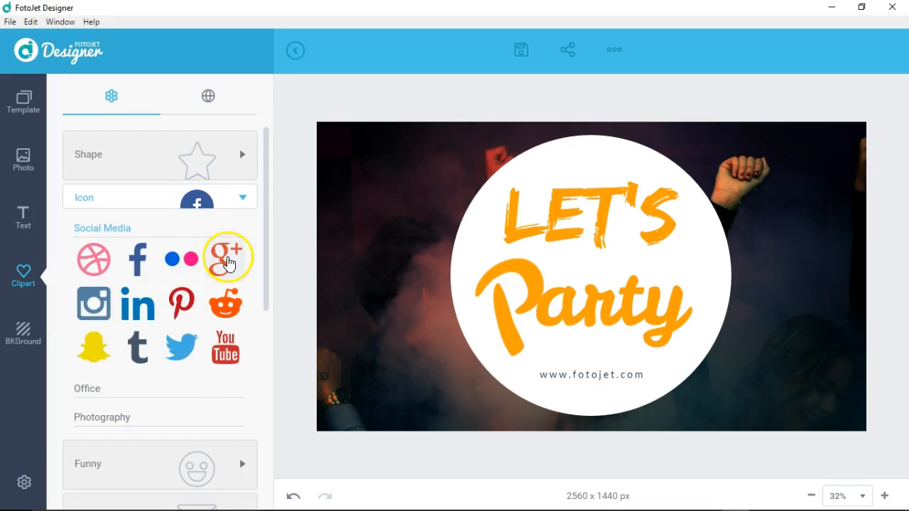
Add the red Google+ icon below the Party lettering and bring up the JPG save options
left_click(226, 258)
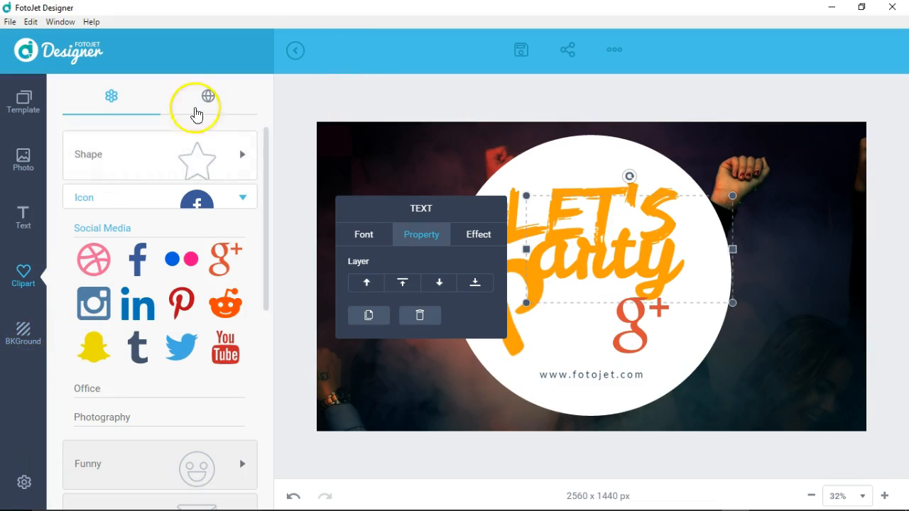
left_click(519, 49)
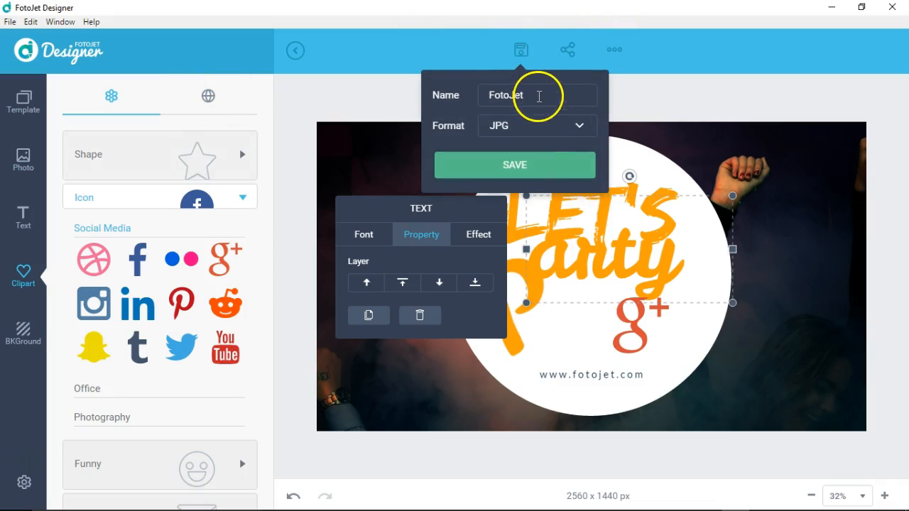
Close the save options, preview and dismiss the share panel, then show the File commands list
left_click(536, 125)
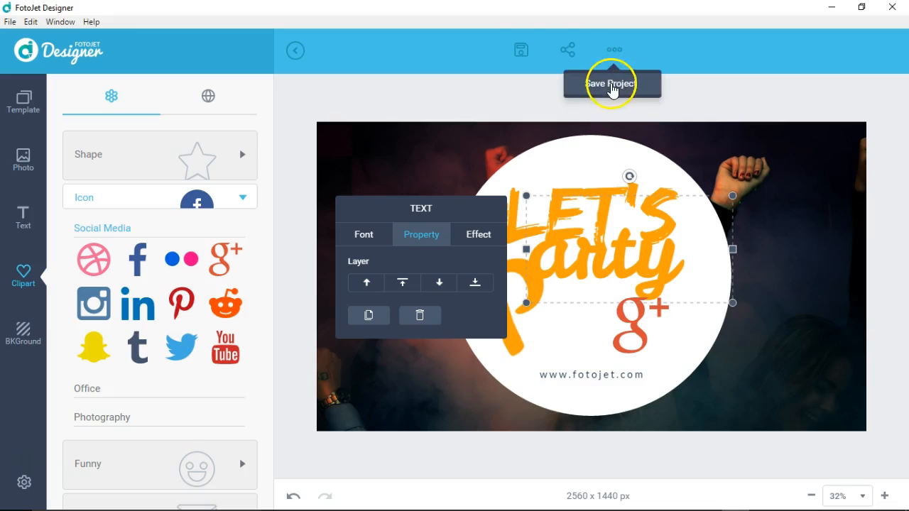
mouse_move(568, 50)
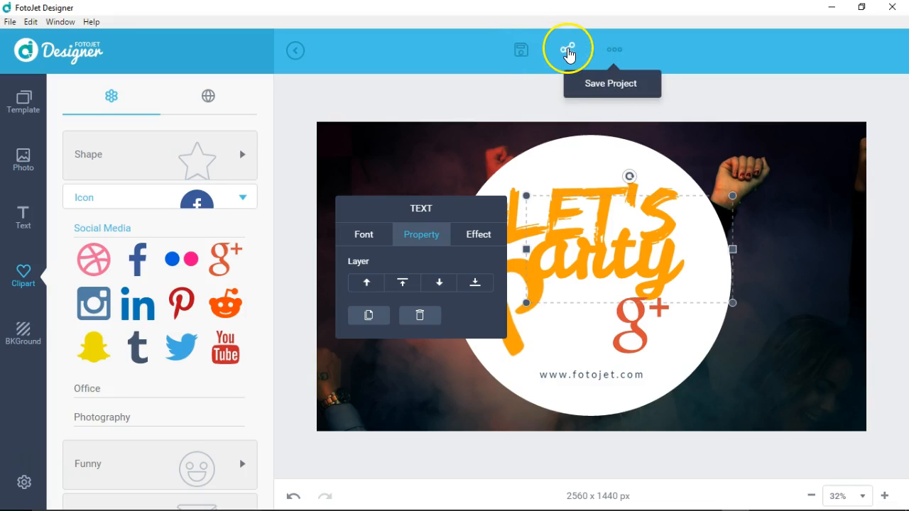
left_click(568, 48)
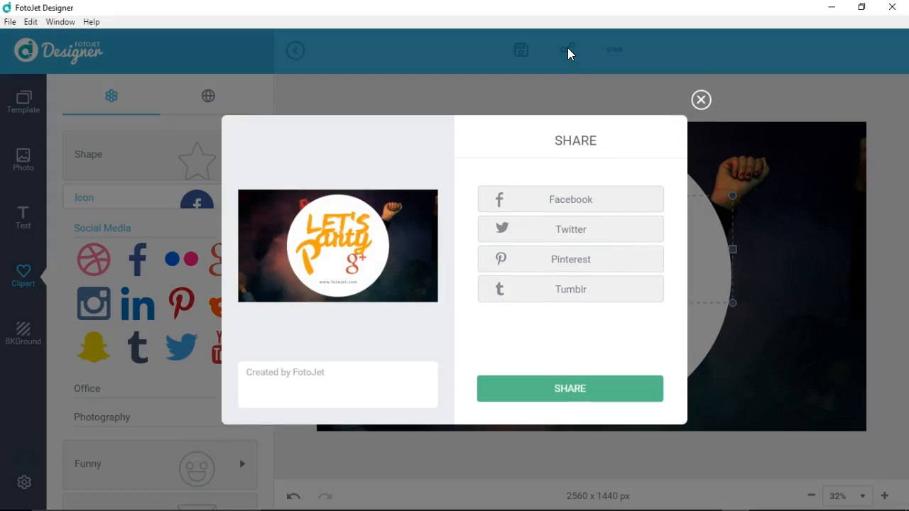
left_click(701, 99)
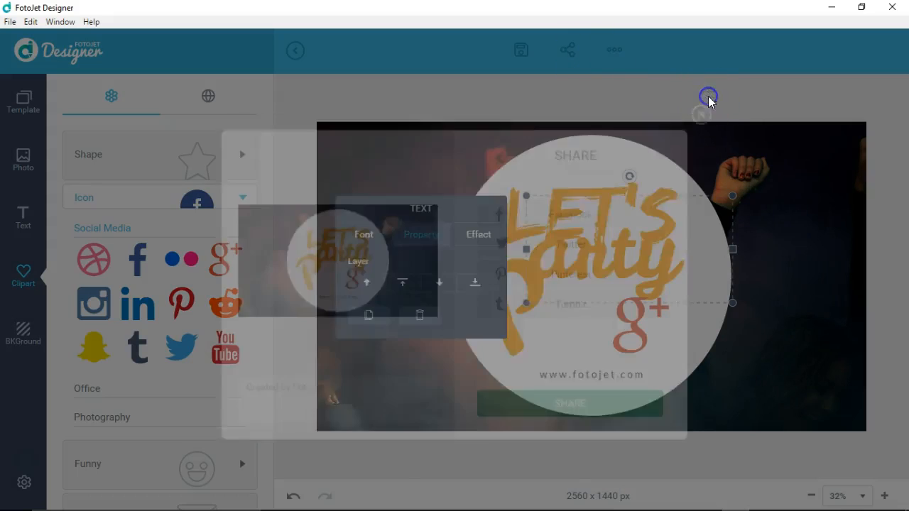
left_click(10, 22)
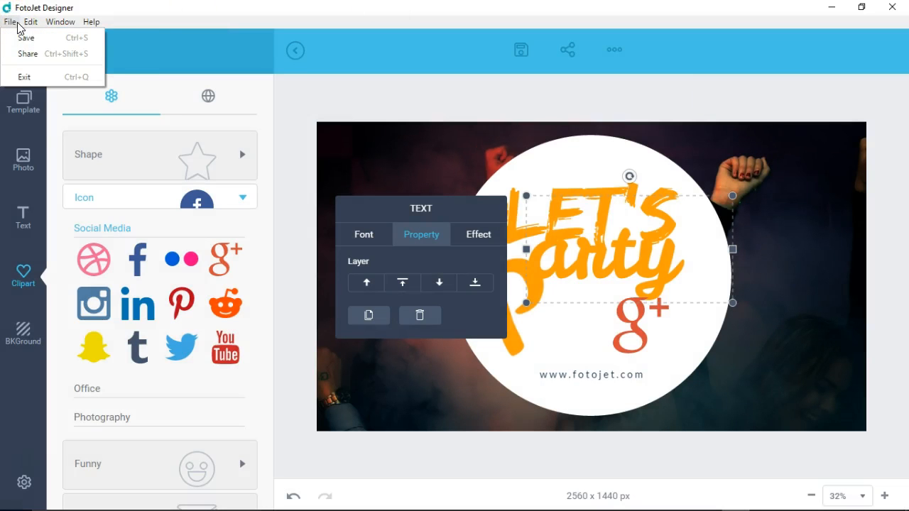
Browse the Edit menu and help/feedback options, then dismiss everything over the finished banner
left_click(32, 21)
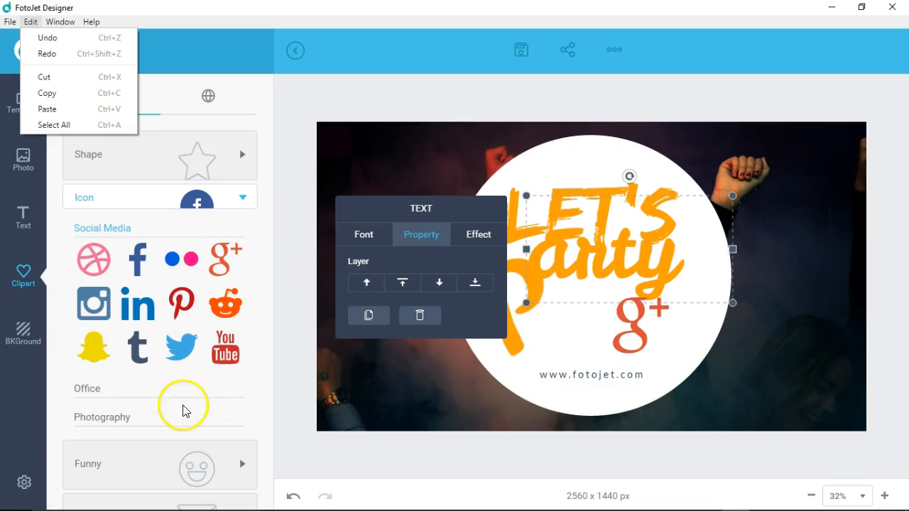
left_click(24, 483)
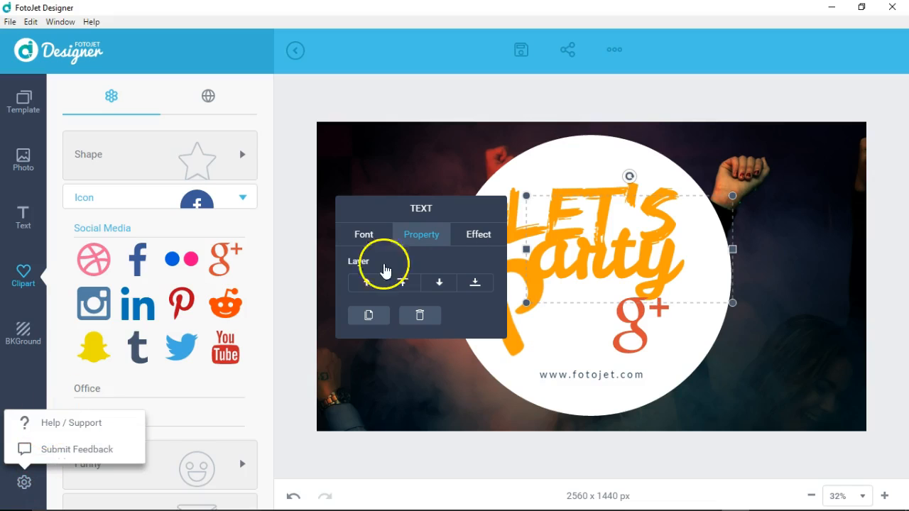
left_click(561, 108)
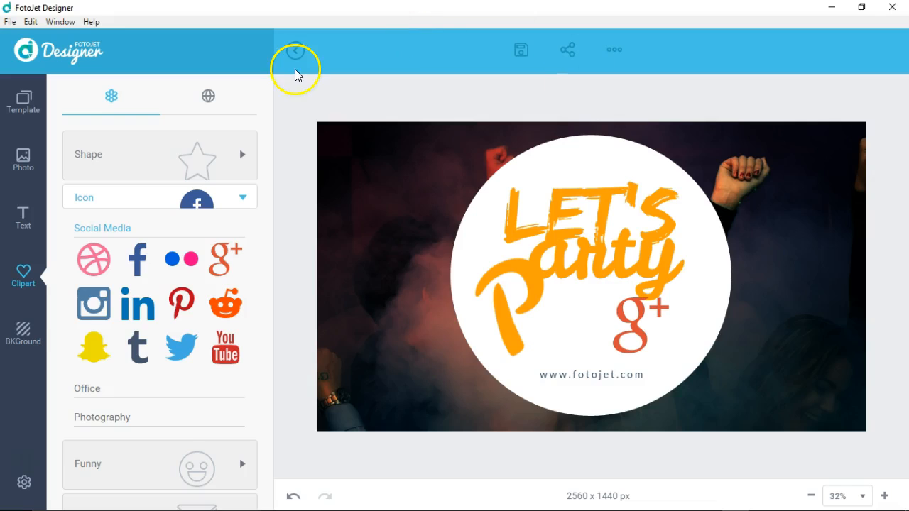
Leave the design and confirm discarding it, returning to the template start screen
left_click(295, 51)
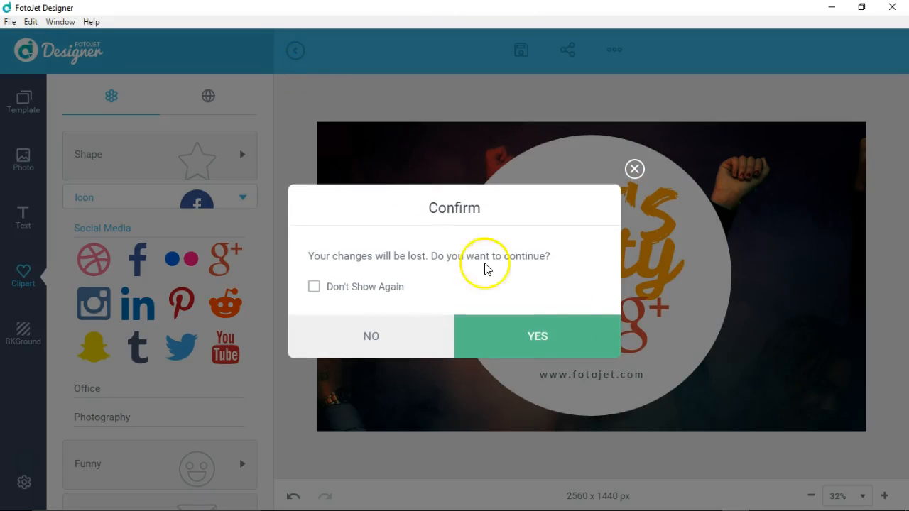
left_click(537, 335)
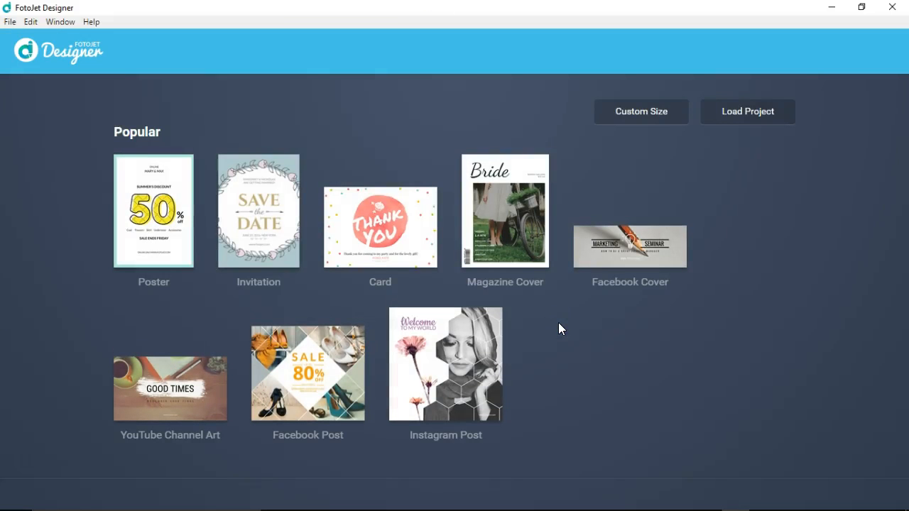